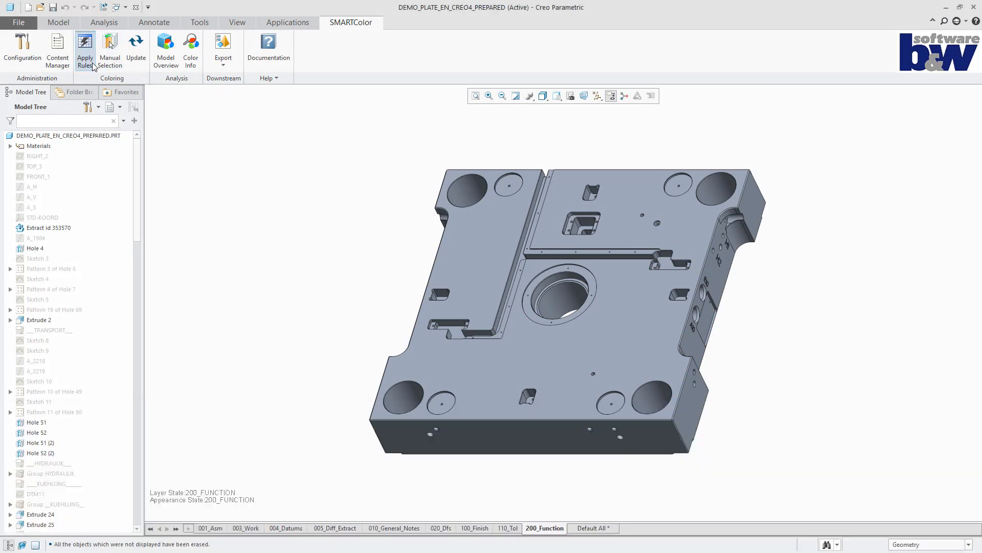
- Browse the Tolerances, Extract and Finish colour rule lists, then return to Function
click(84, 50)
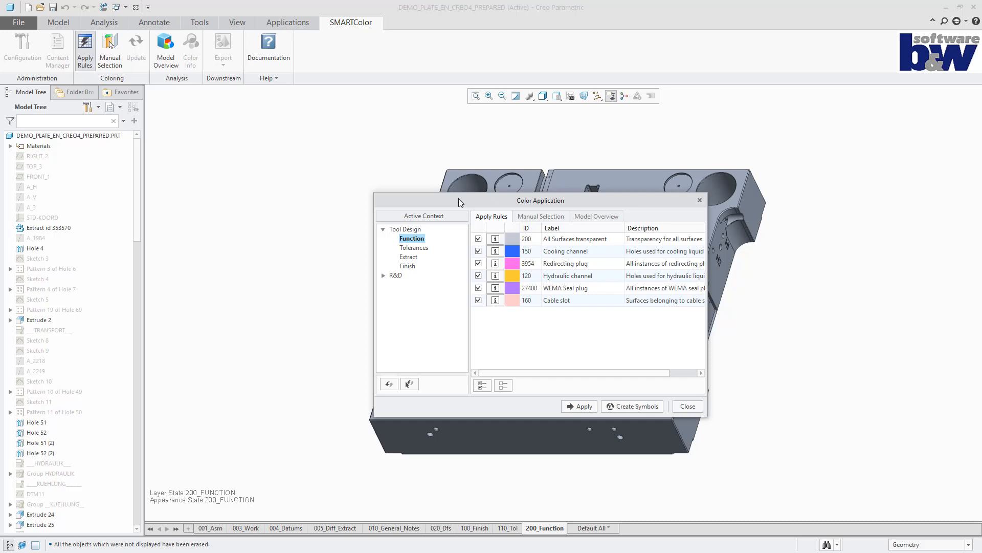
mouse_move(462, 213)
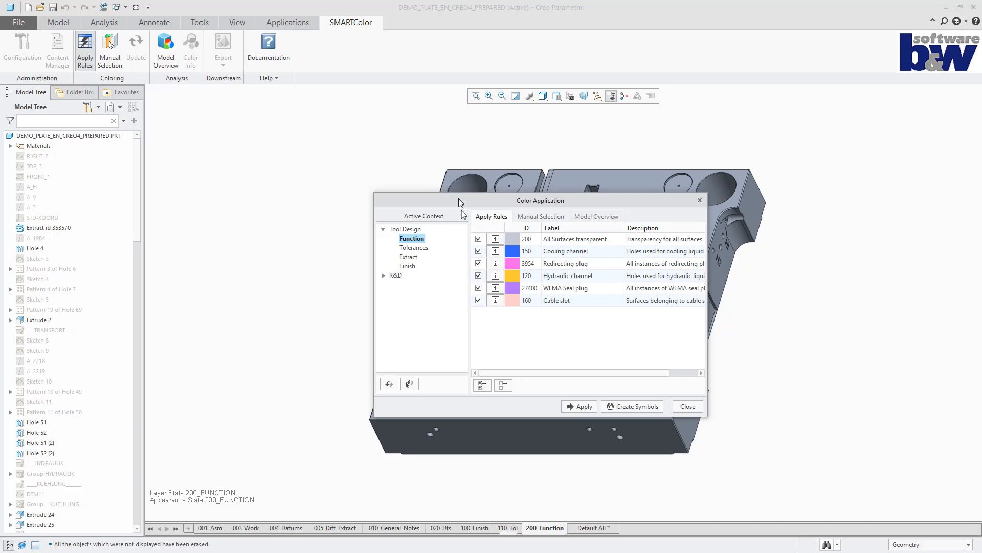
mouse_move(544, 527)
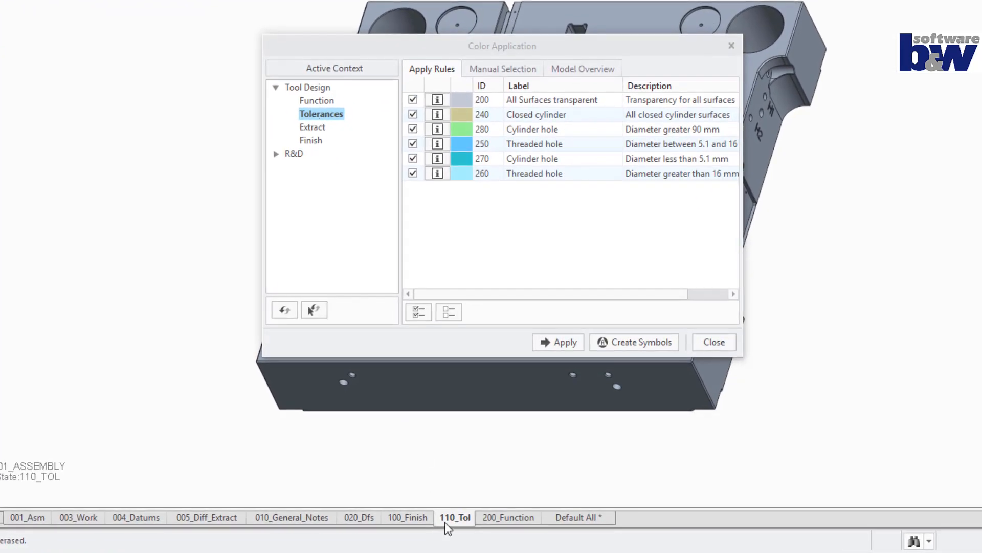
click(312, 126)
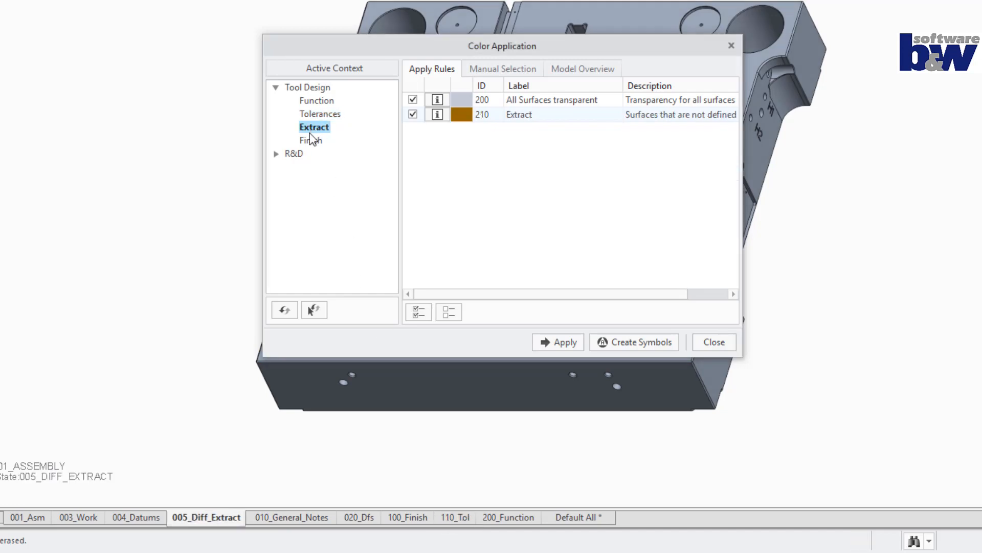
click(407, 517)
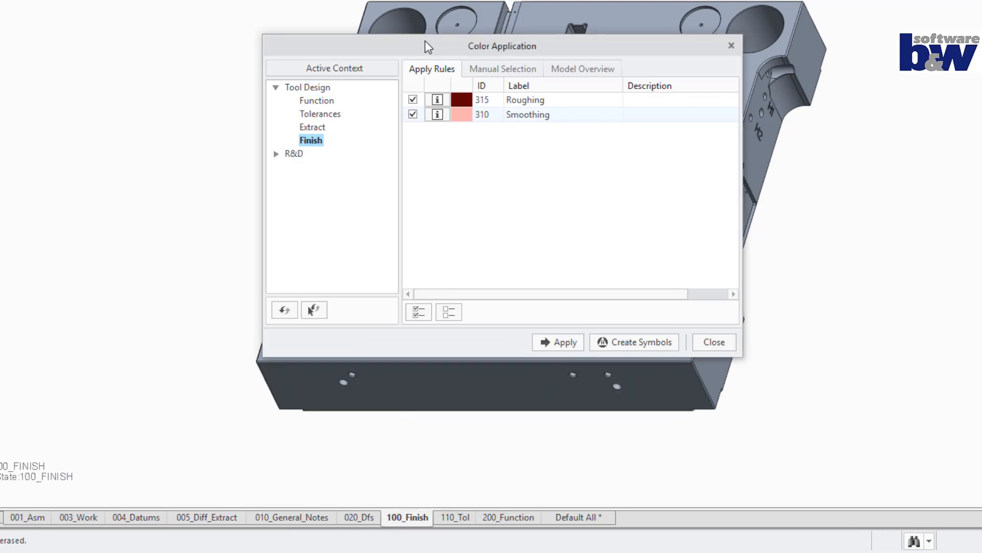
click(316, 101)
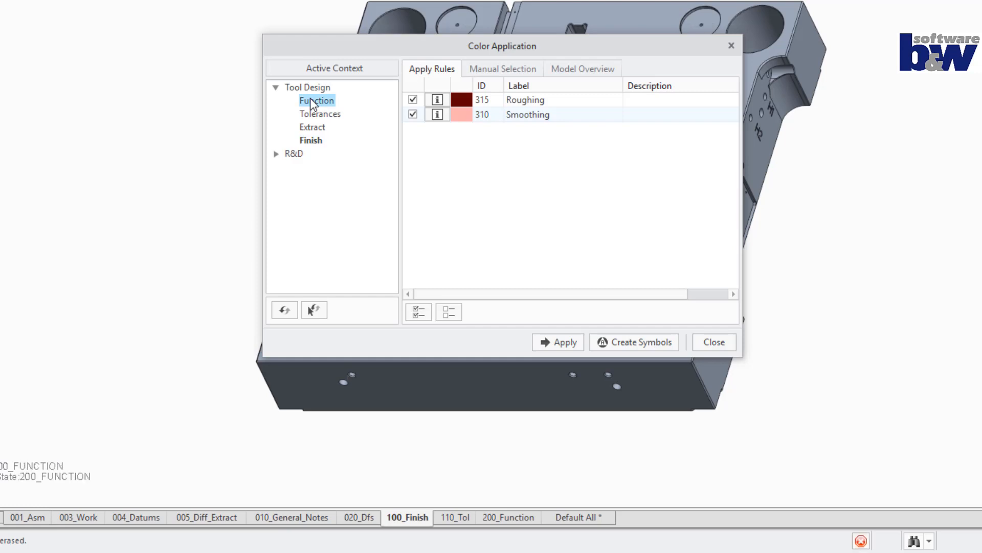
click(508, 517)
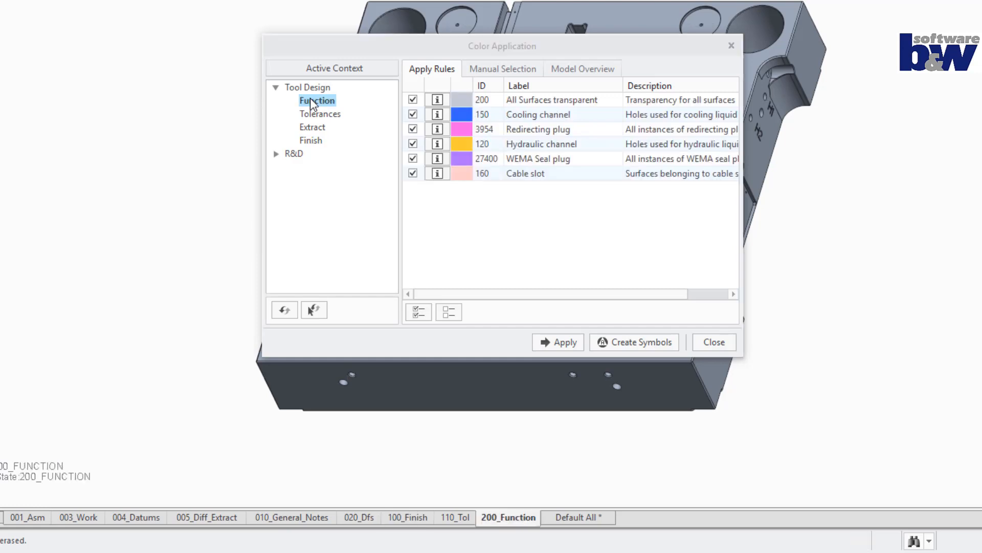
mouse_move(332, 122)
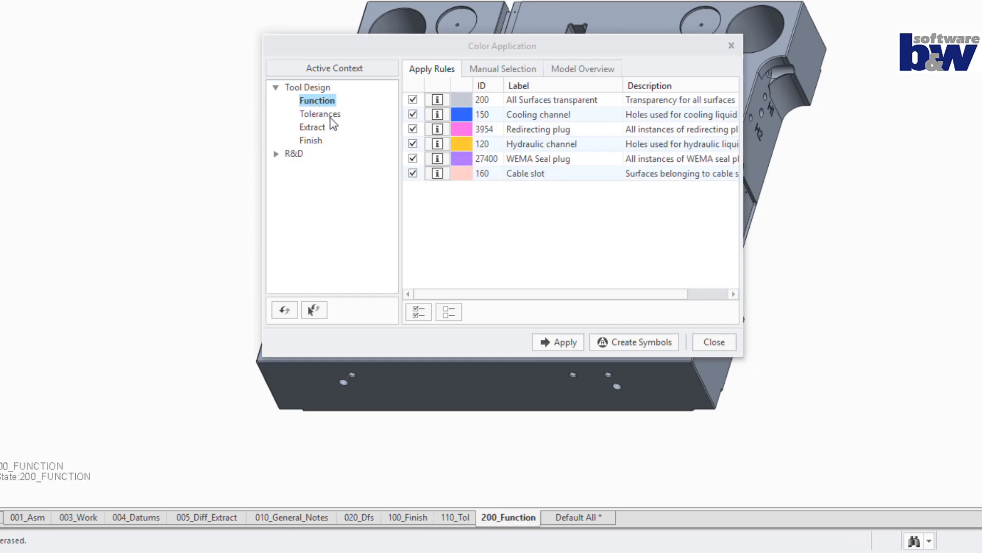
click(320, 113)
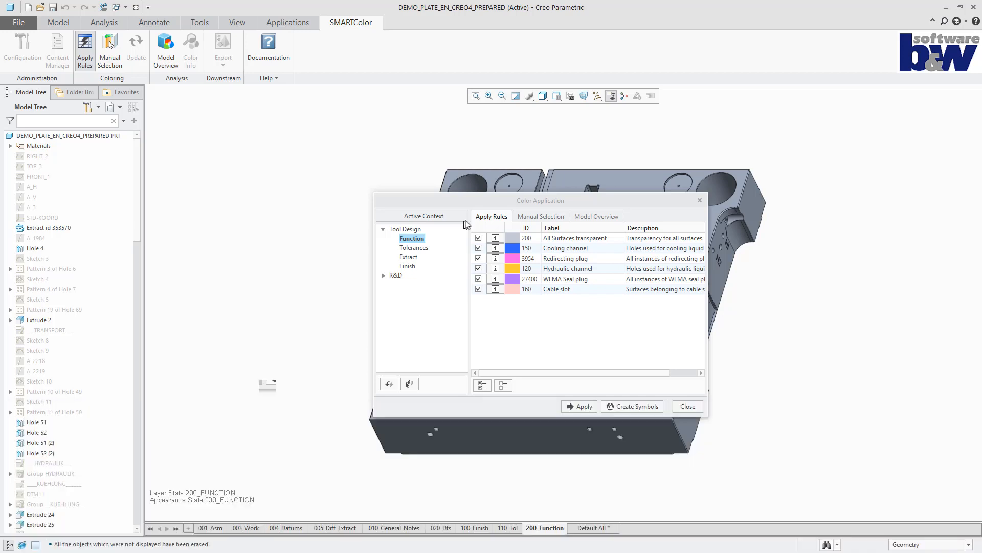
- Apply the Function, Tolerances, Extract and Finish colour rules, then close Color Application
drag(540, 200, 201, 179)
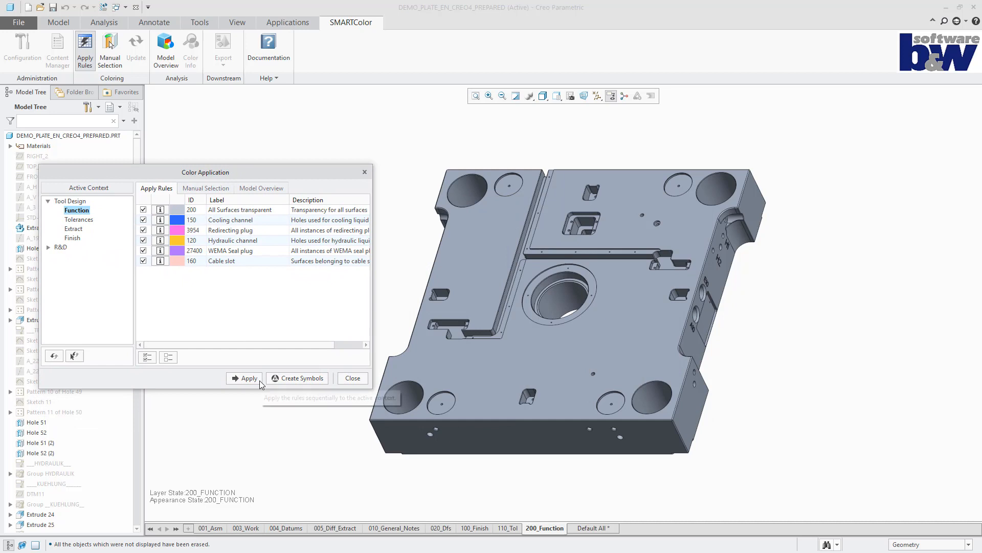
click(244, 378)
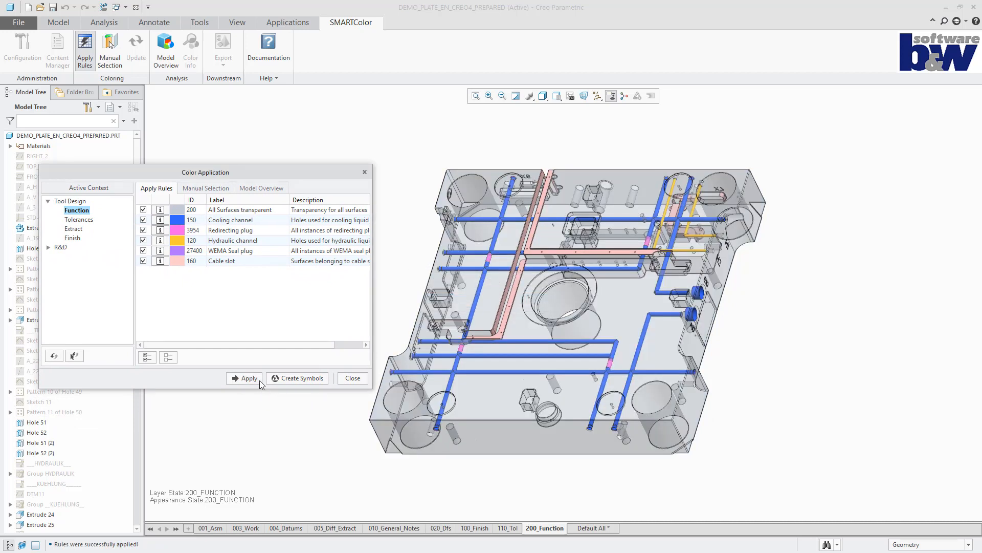
click(79, 220)
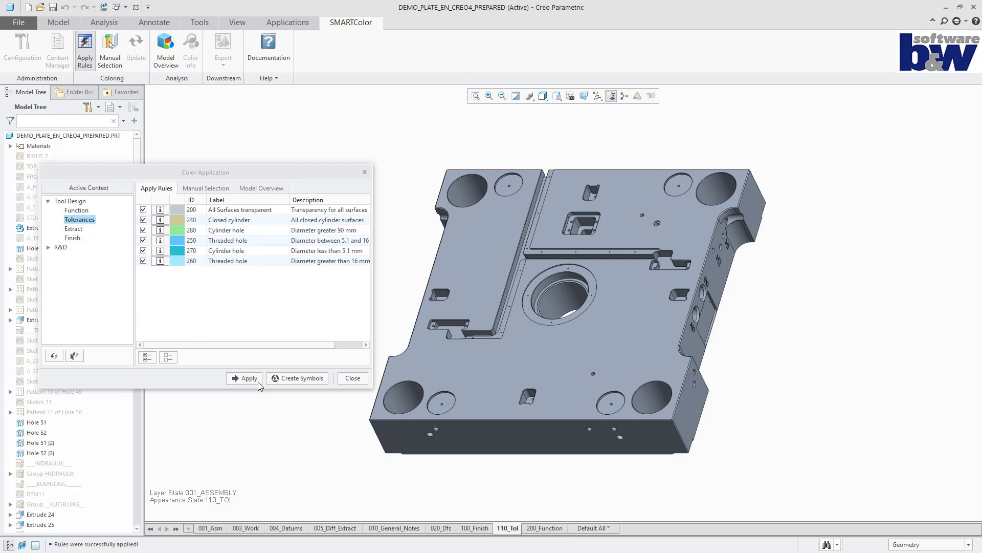
click(249, 377)
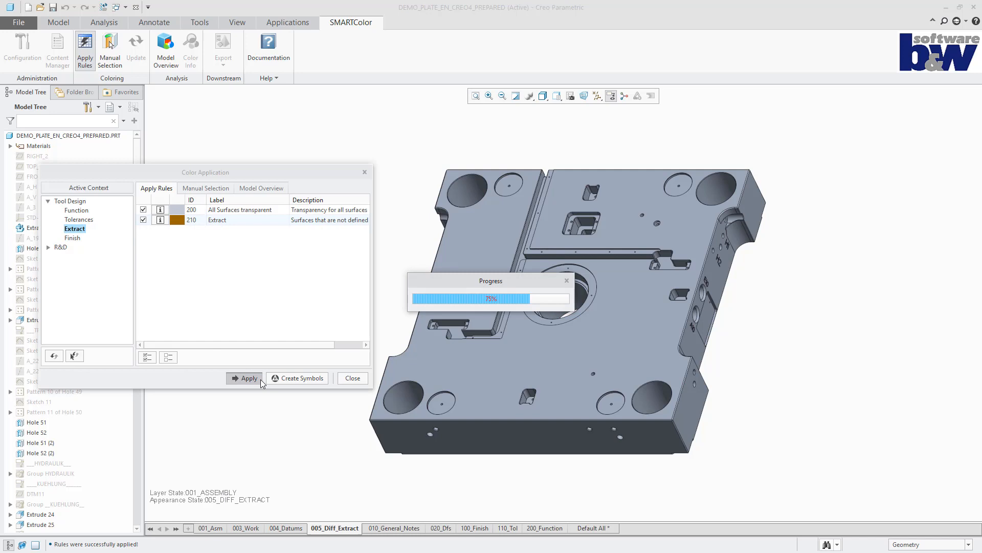
click(73, 237)
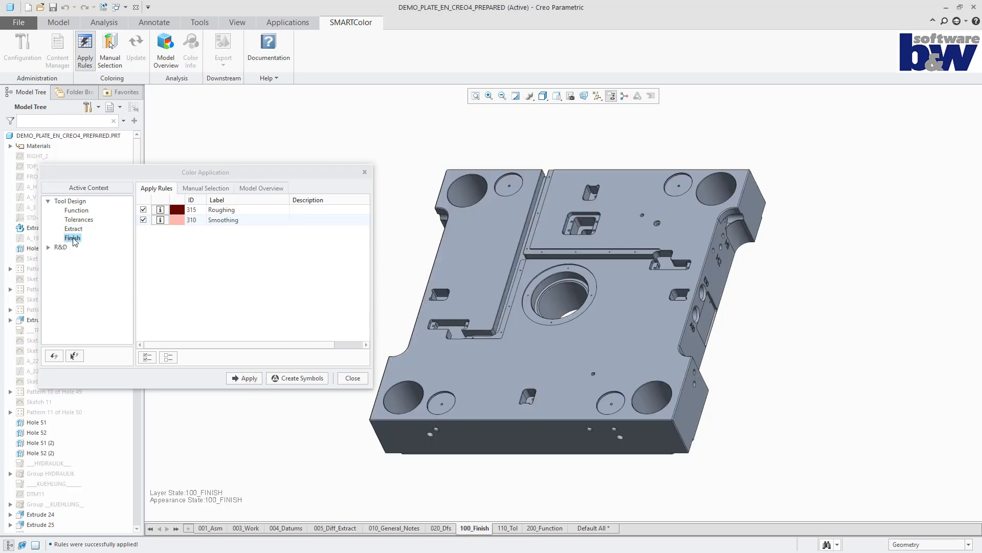
click(248, 377)
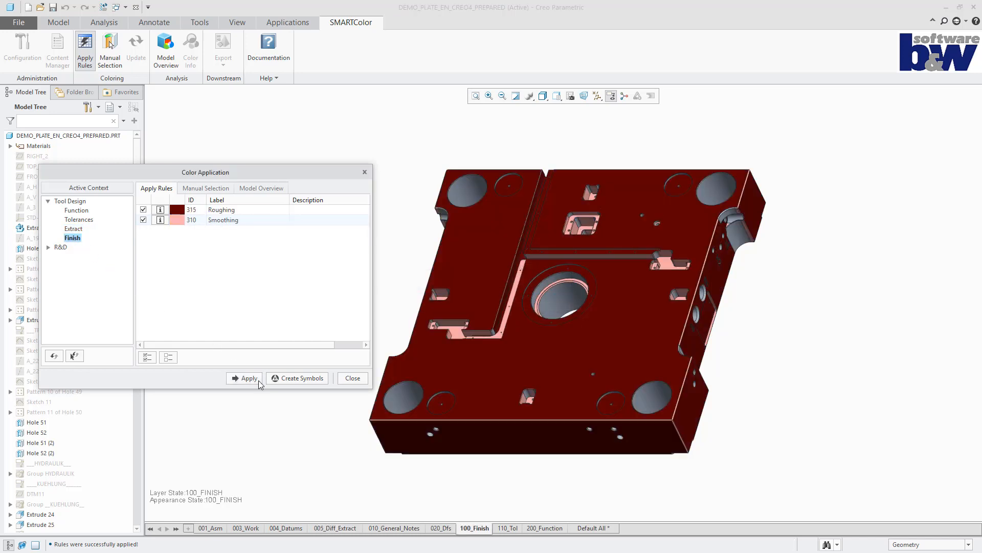
click(352, 377)
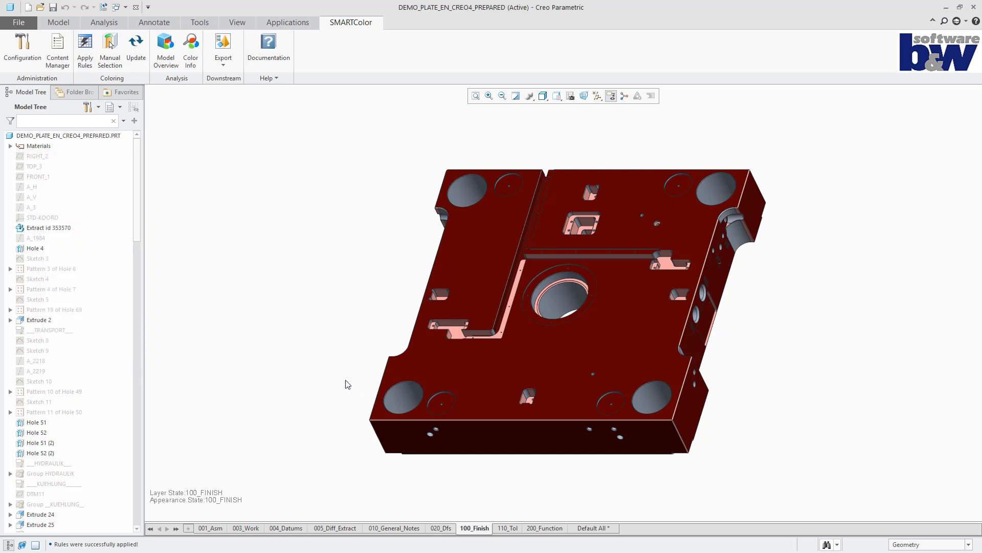
- Compare the plate in the Extract, Tolerances and Finish combined states
click(334, 527)
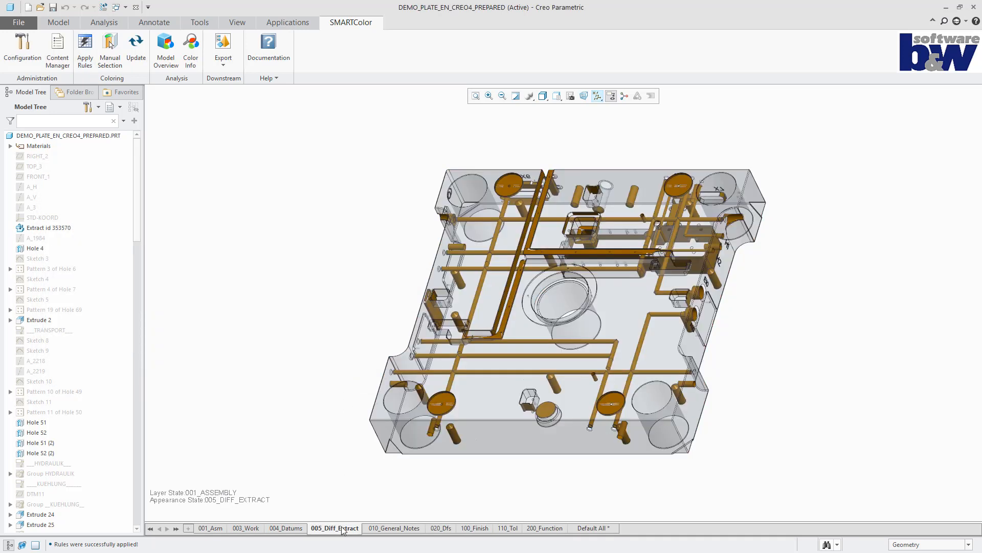
click(508, 527)
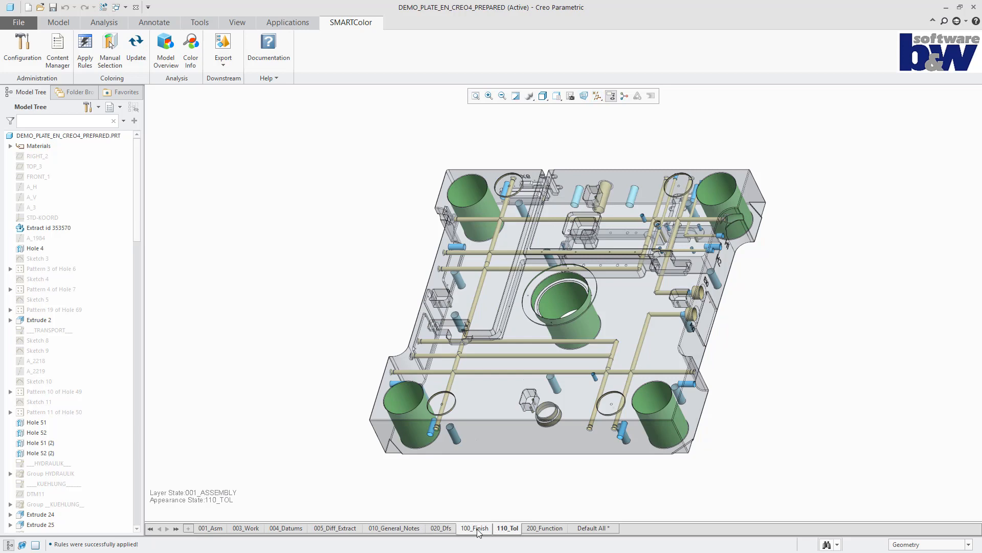
click(544, 527)
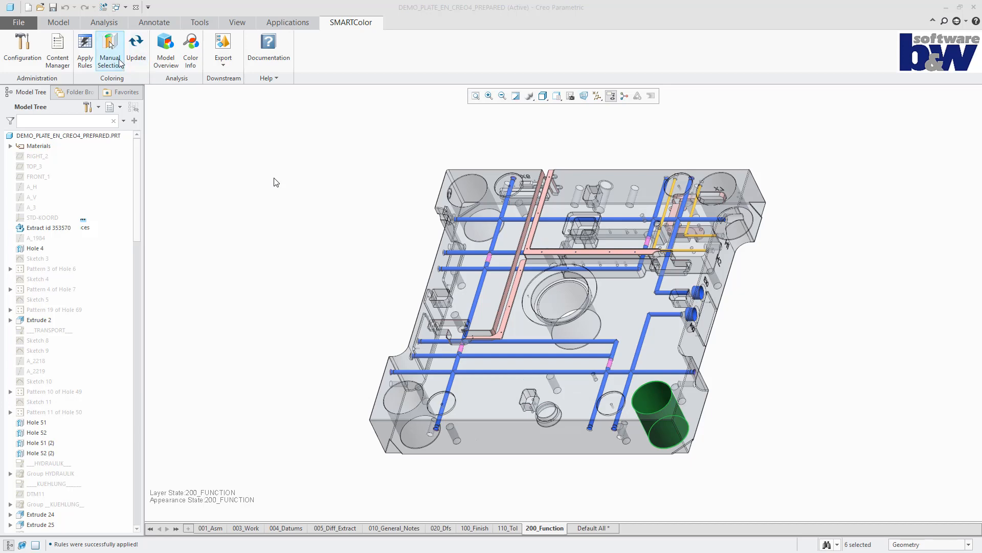
- Colour the four pocket floors red using Finish category Highly Polished in the Tolerances context
click(110, 50)
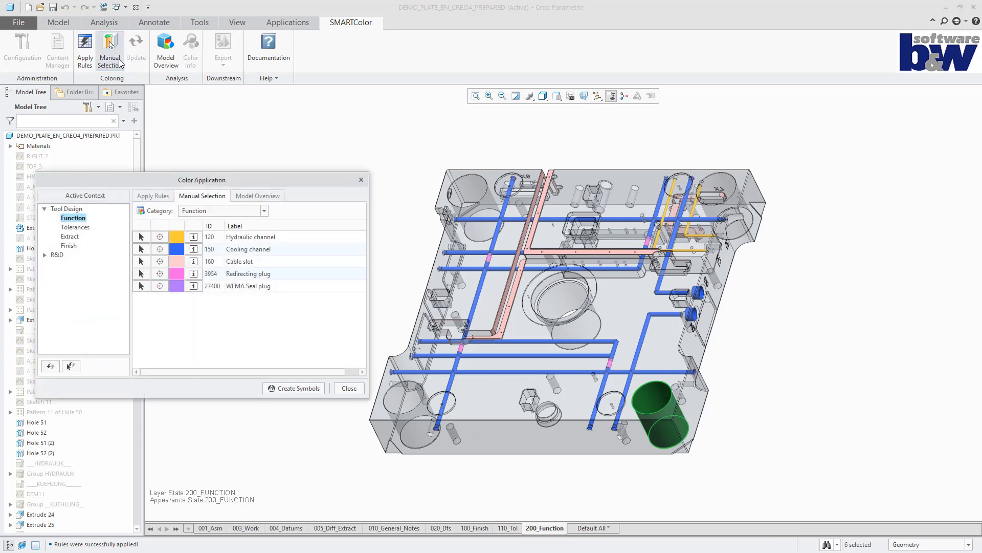
click(75, 227)
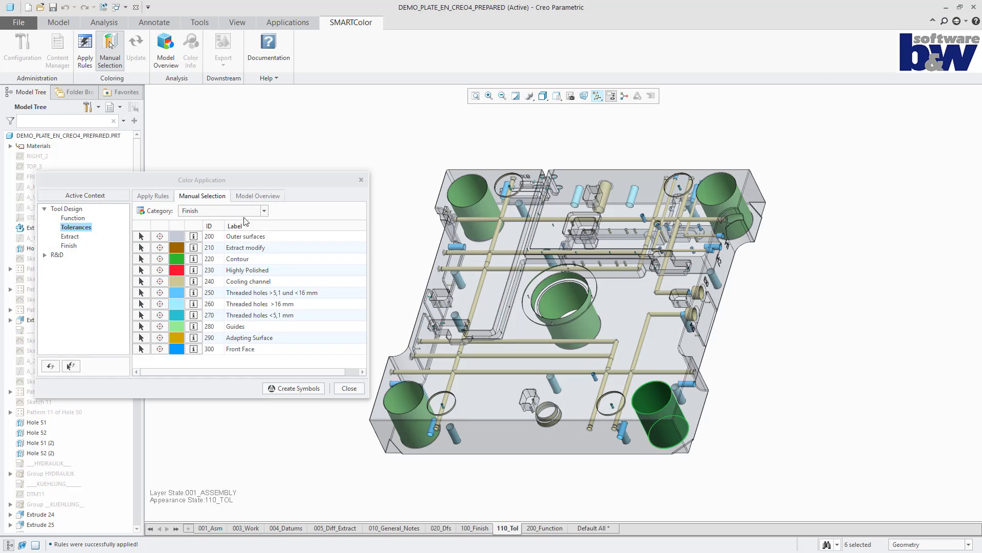
click(264, 210)
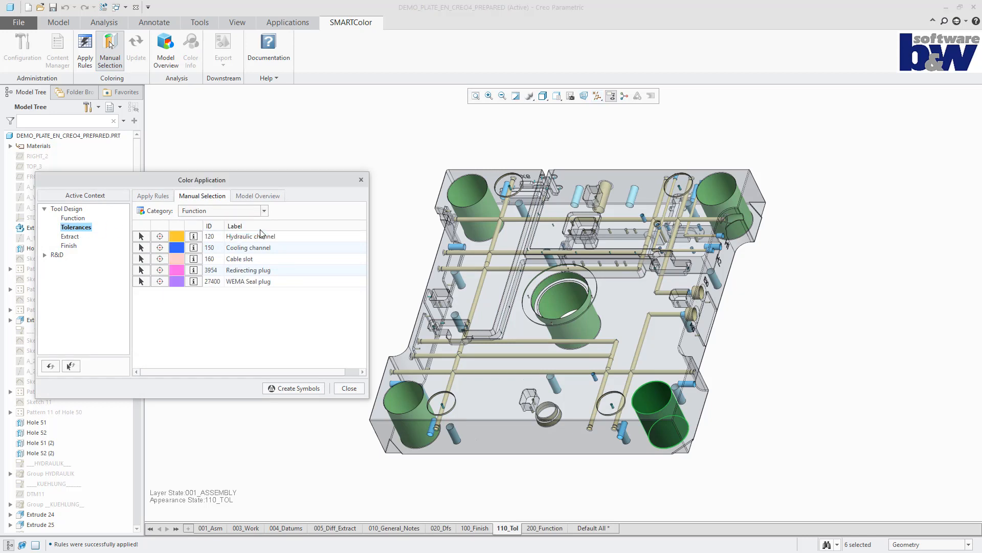
click(263, 210)
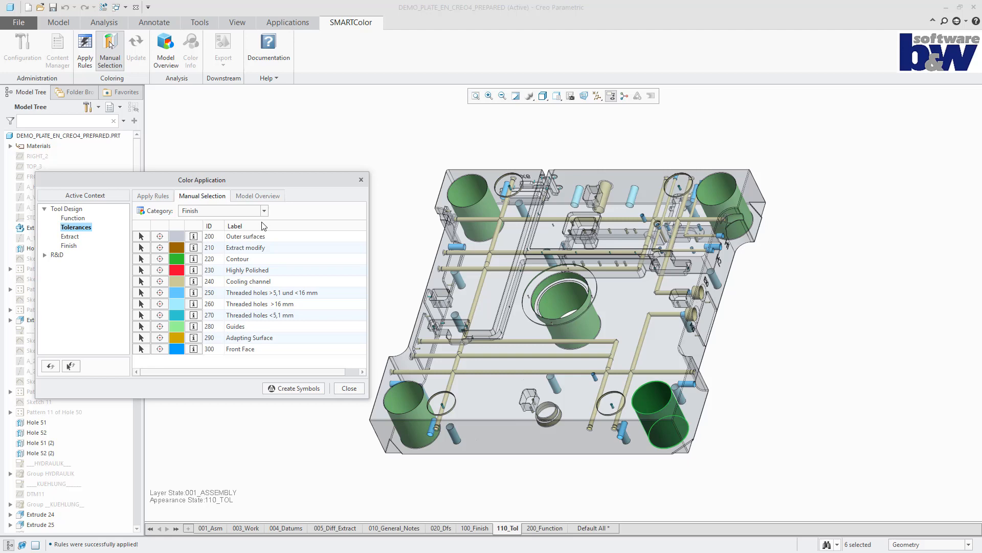
click(348, 388)
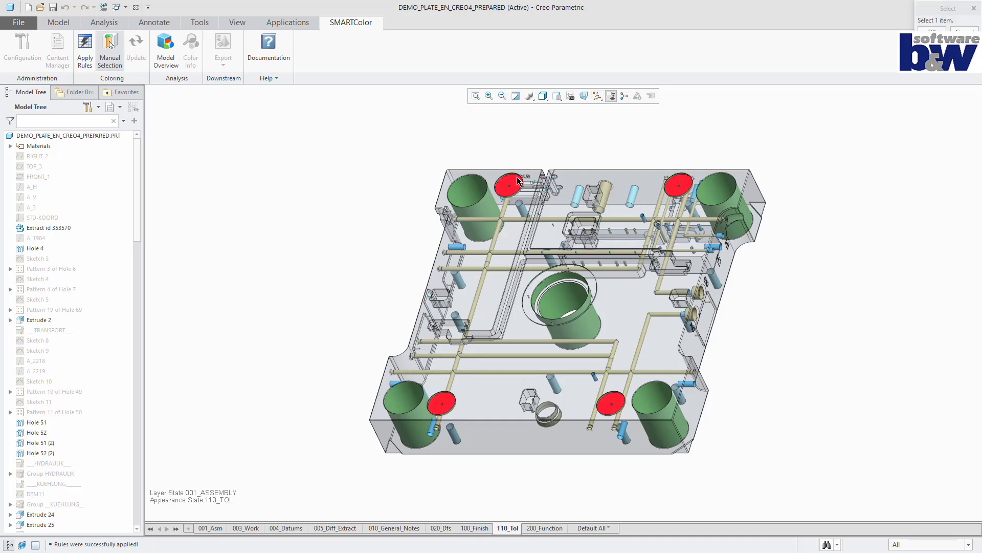
click(110, 48)
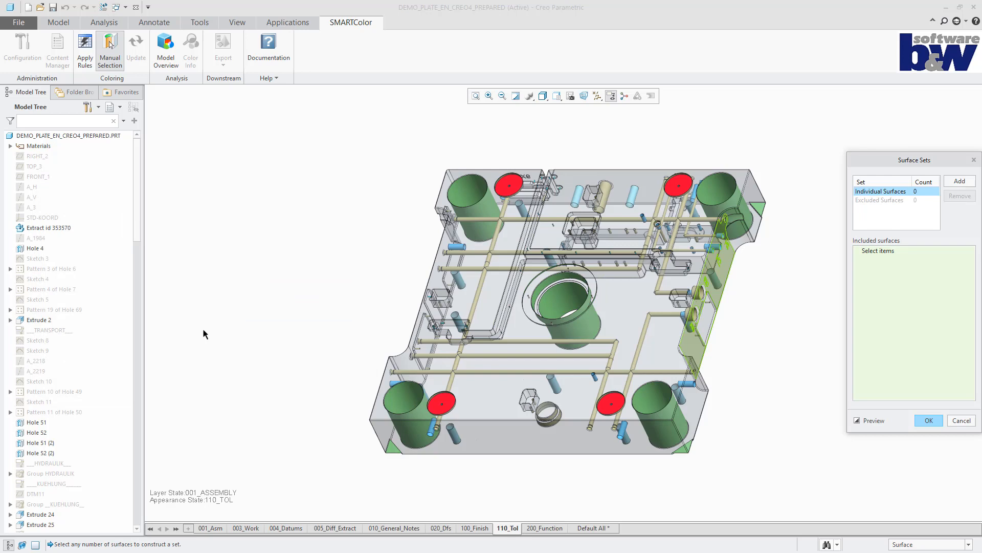
- Collect loop surfaces from the bore wall anchor and chamfer edge
click(959, 181)
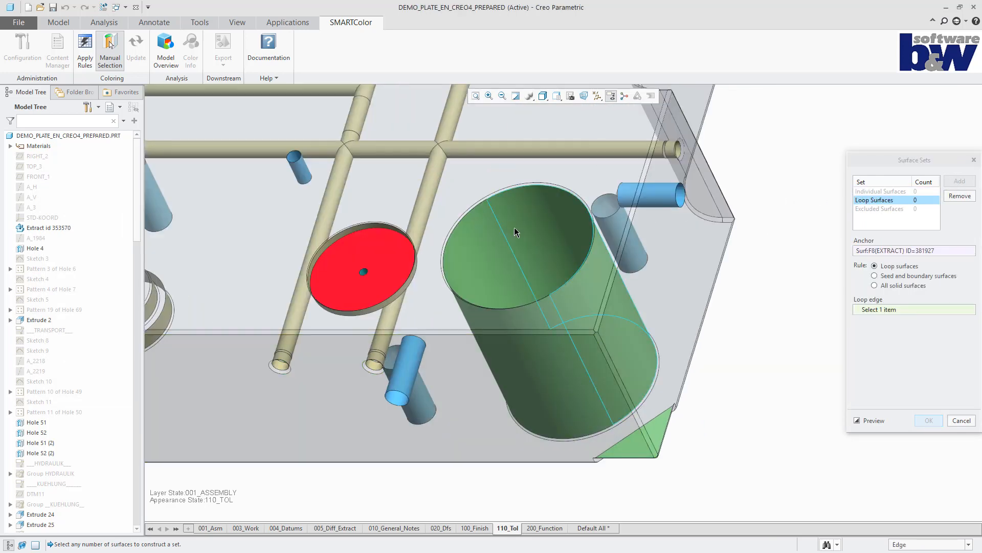
click(495, 194)
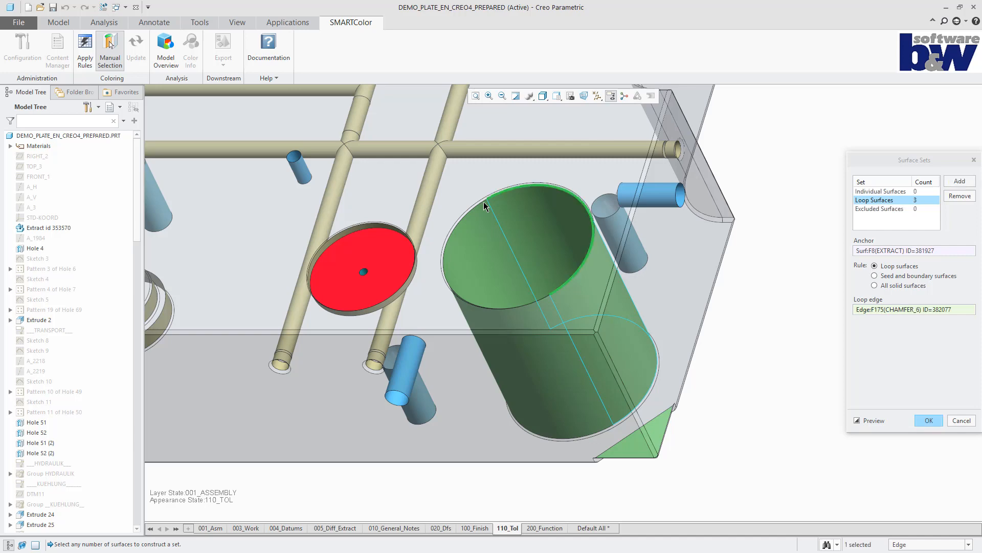
click(929, 419)
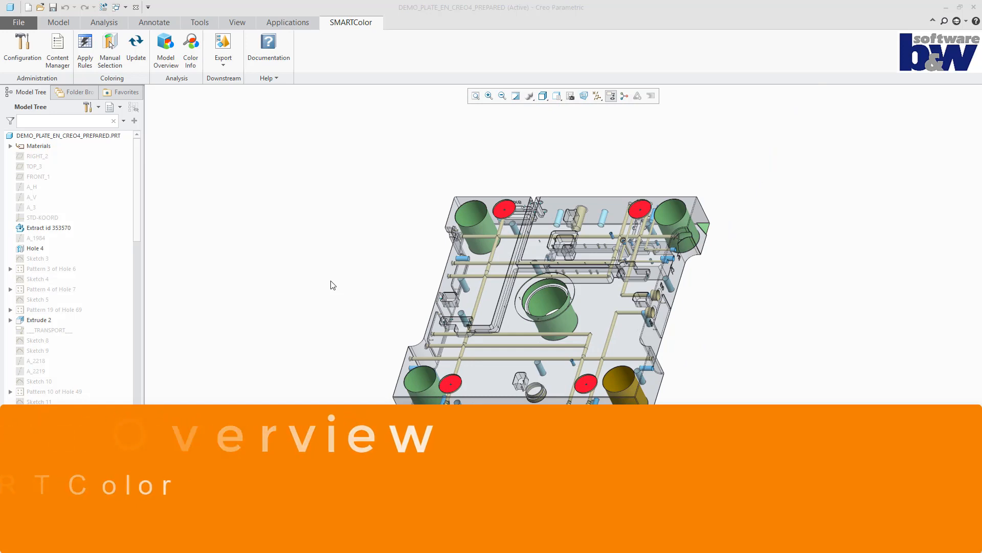
- Review Tolerances entries: highly polished, threaded holes, and the user-selected adapting surface
click(166, 49)
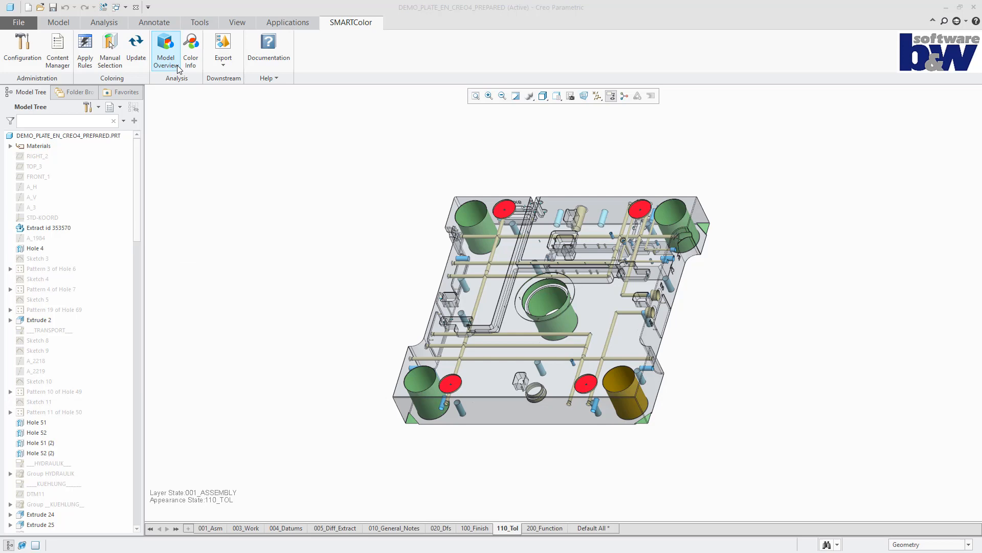
click(165, 47)
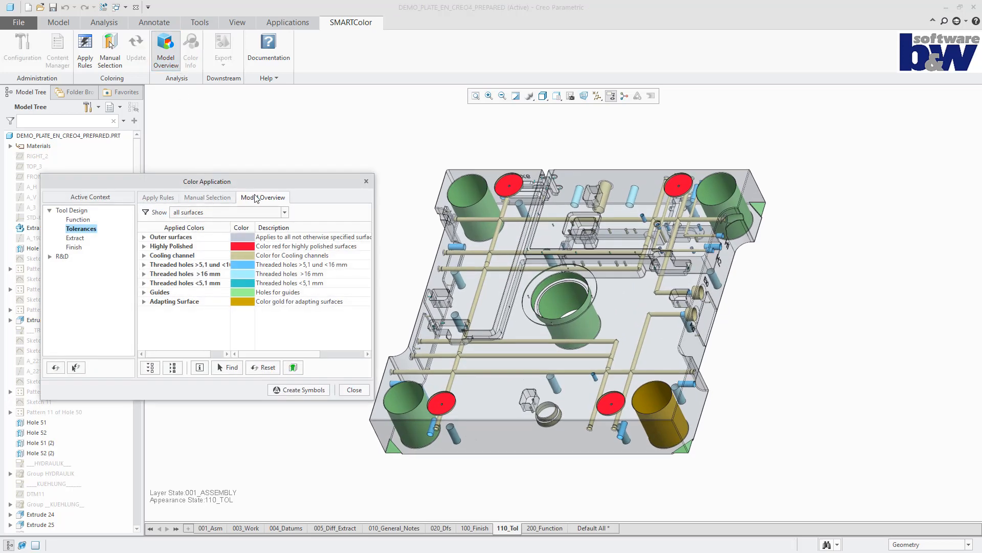
click(171, 246)
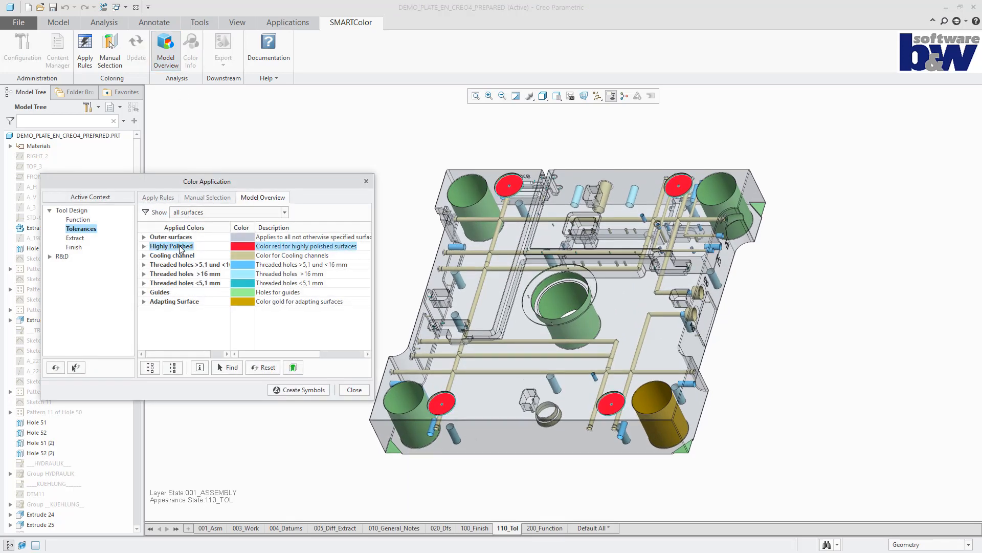
click(185, 264)
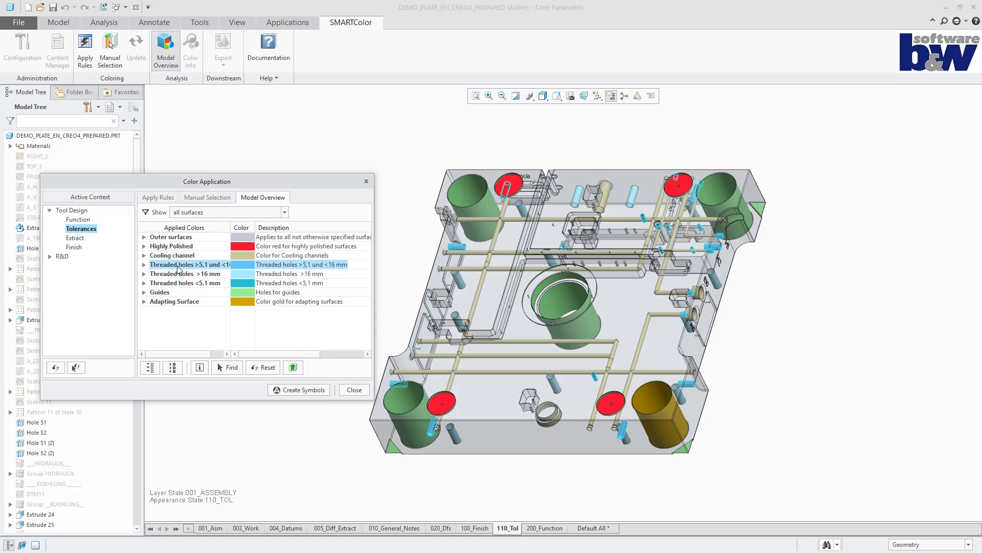
click(185, 282)
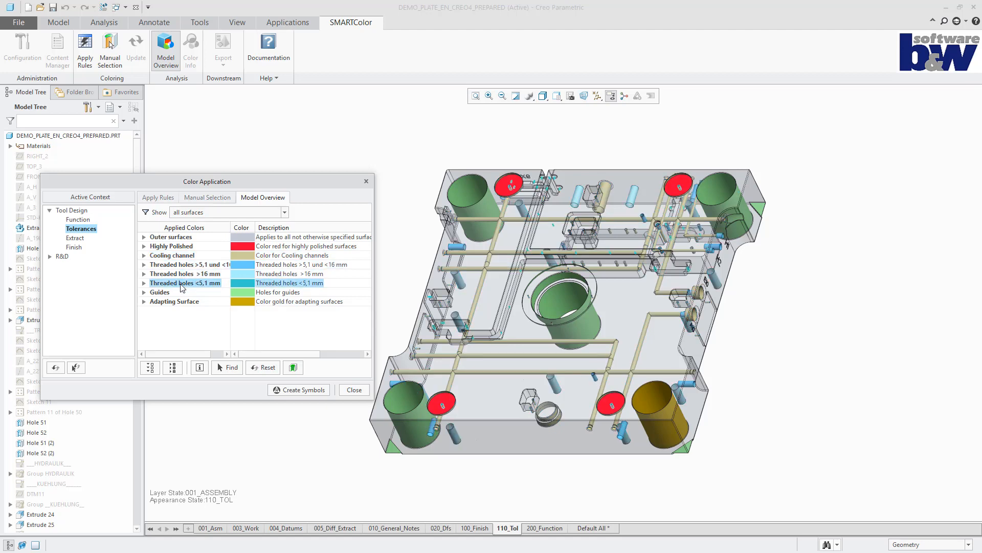
click(175, 301)
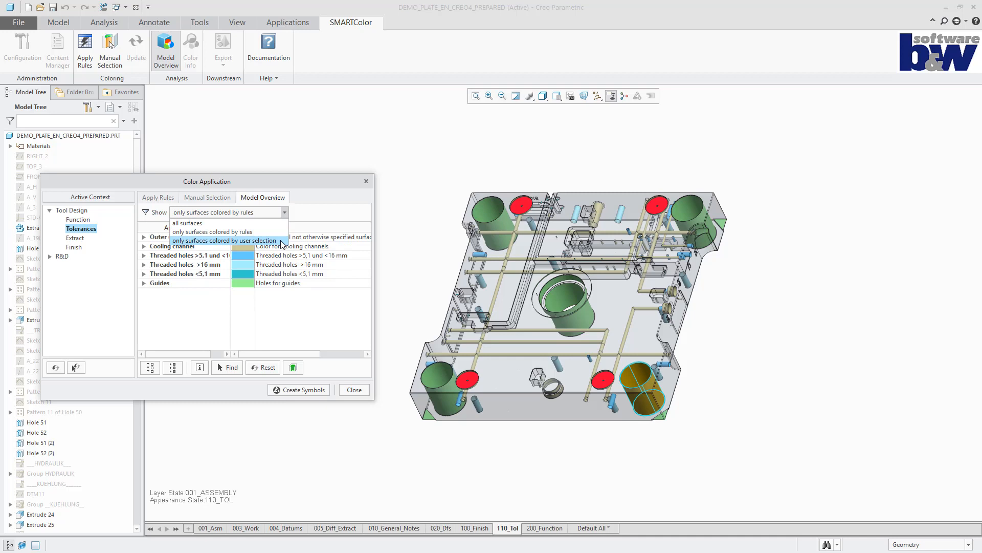
click(226, 240)
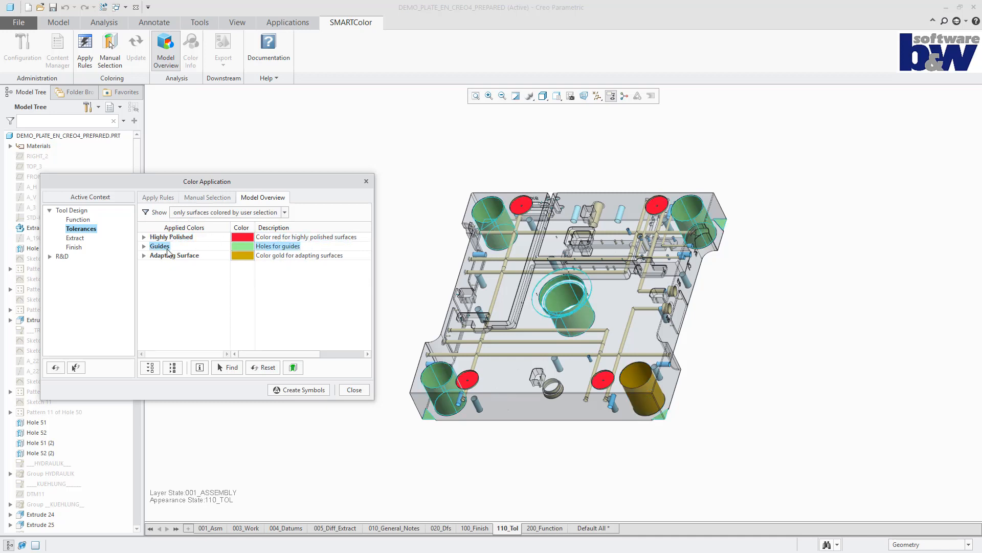
click(285, 212)
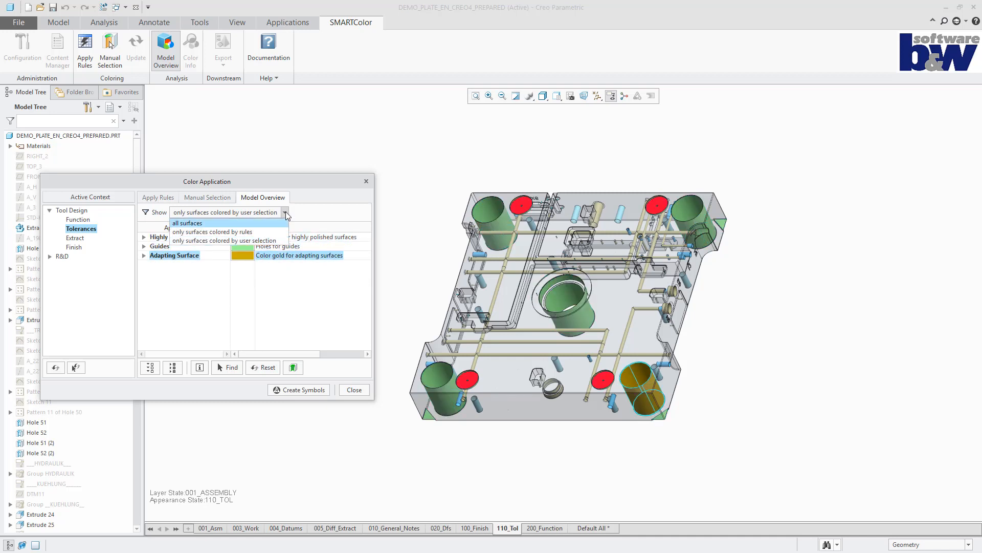
click(186, 224)
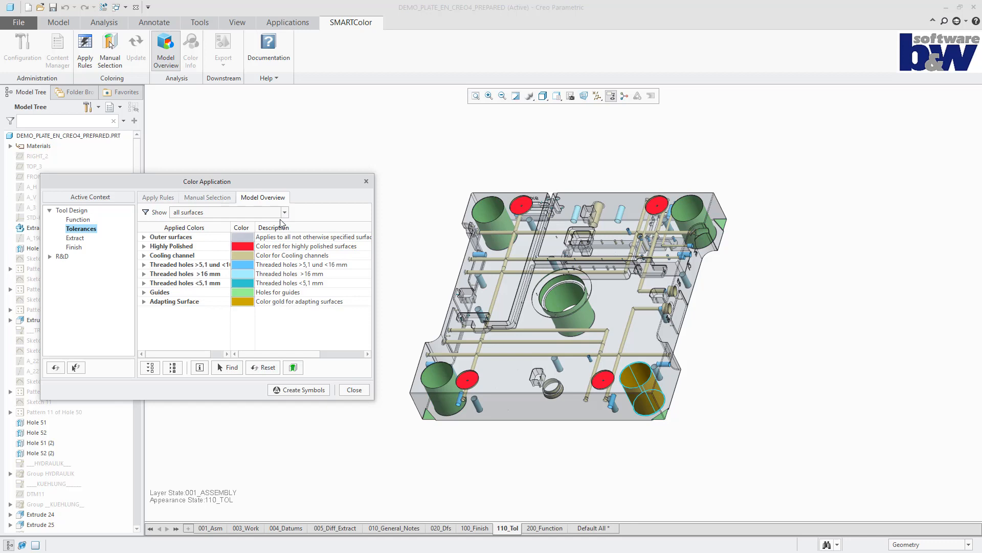
- Highlight the Function hydraulic channel, cable slot and redirecting plug surfaces
click(78, 210)
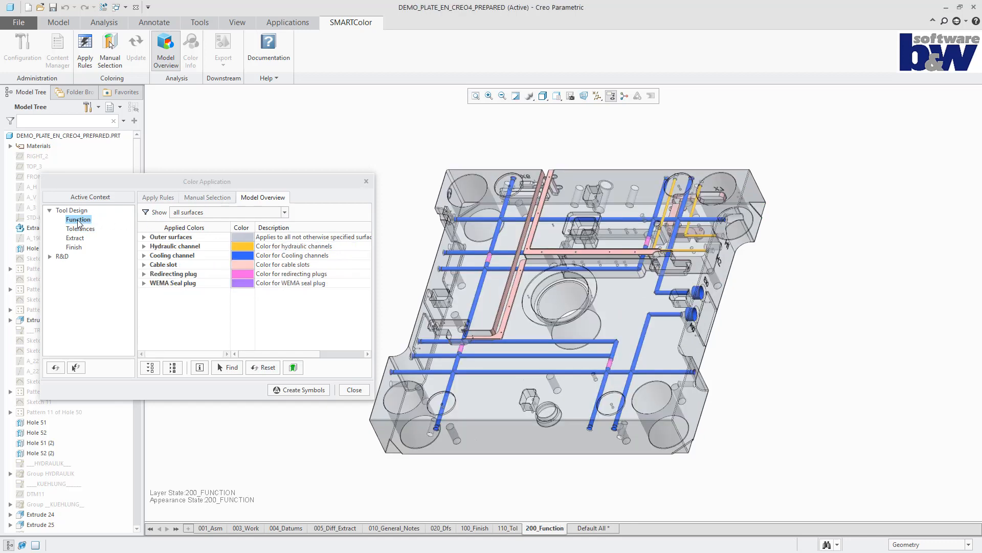
click(175, 245)
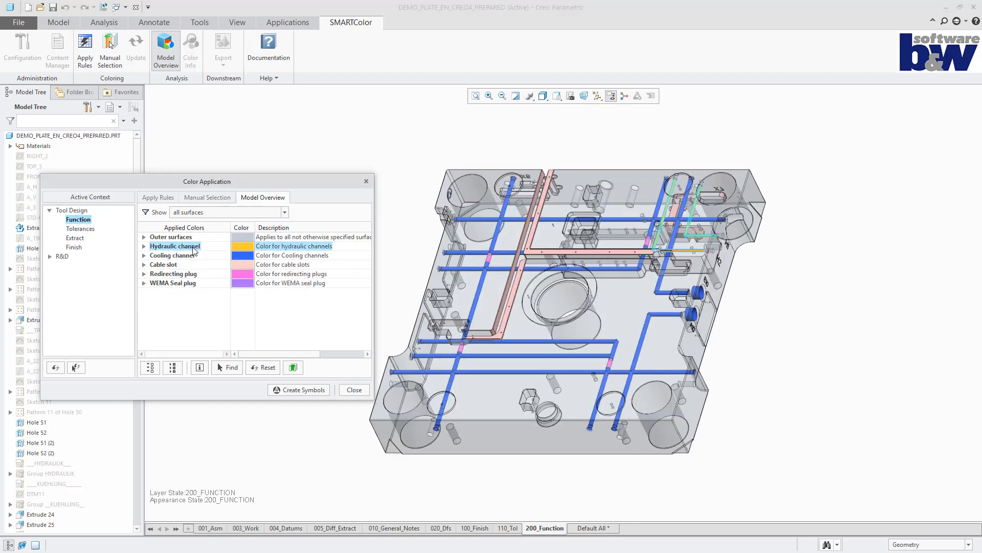
click(164, 265)
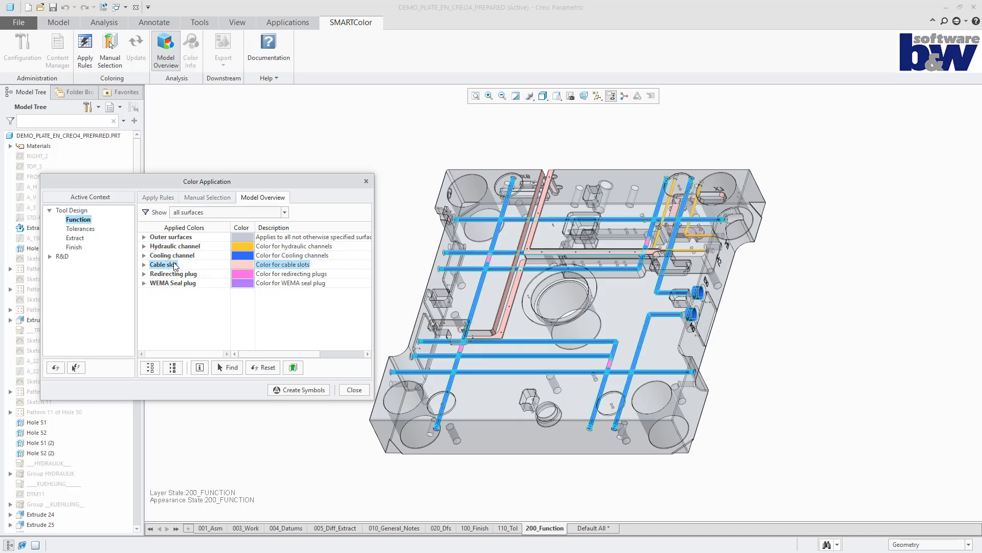
click(173, 273)
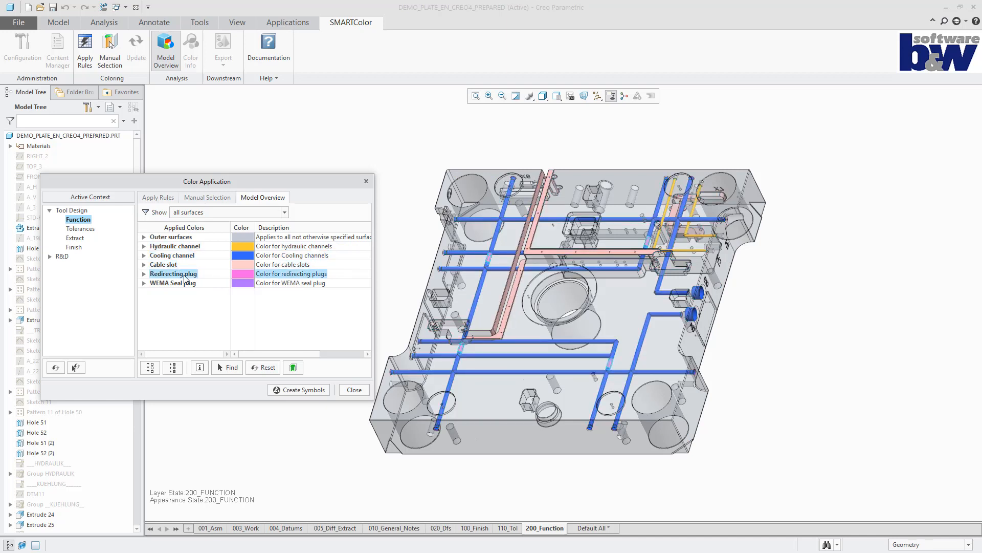
click(172, 282)
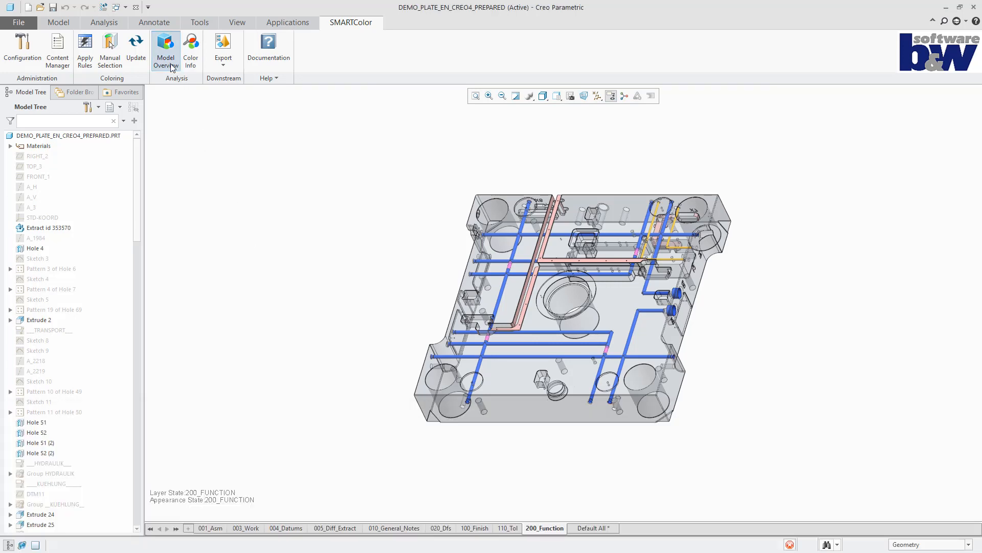
- Create colour symbol legends for the model and view the 005_Diff_Extract state
click(164, 50)
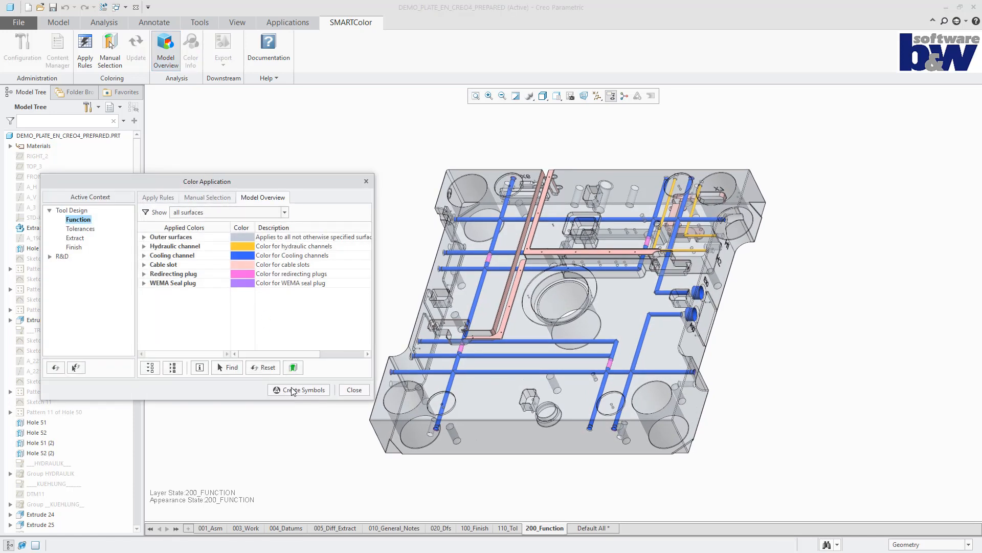
click(299, 389)
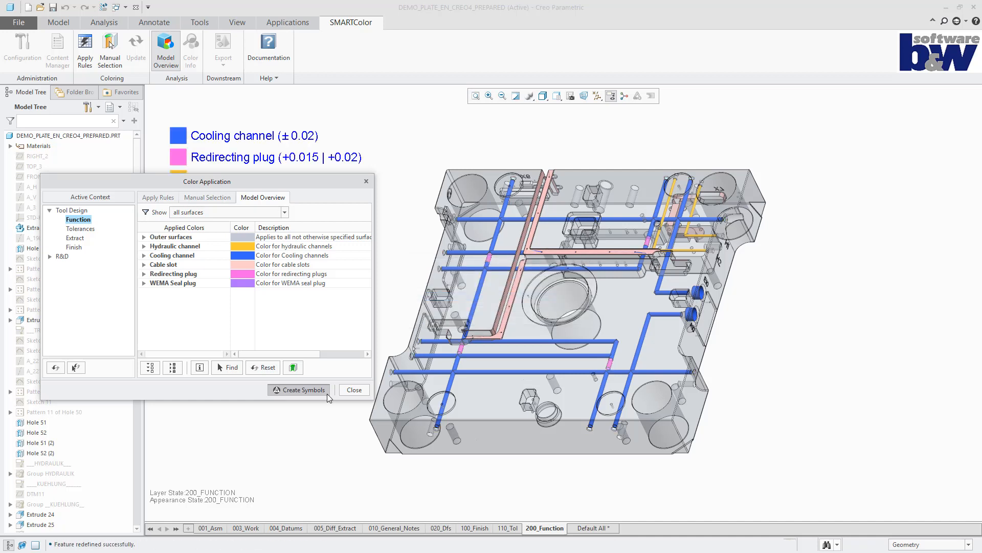
click(304, 389)
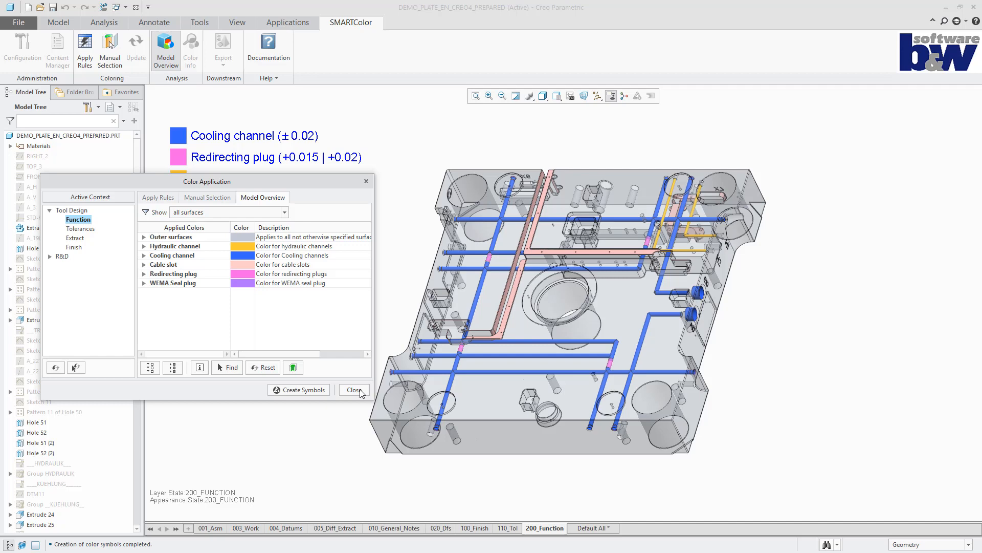
click(354, 388)
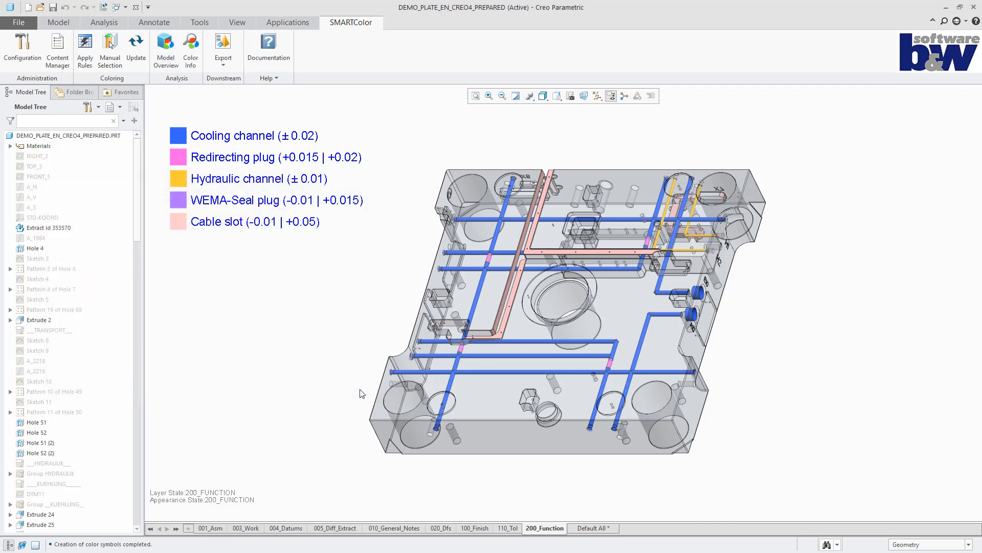
click(334, 528)
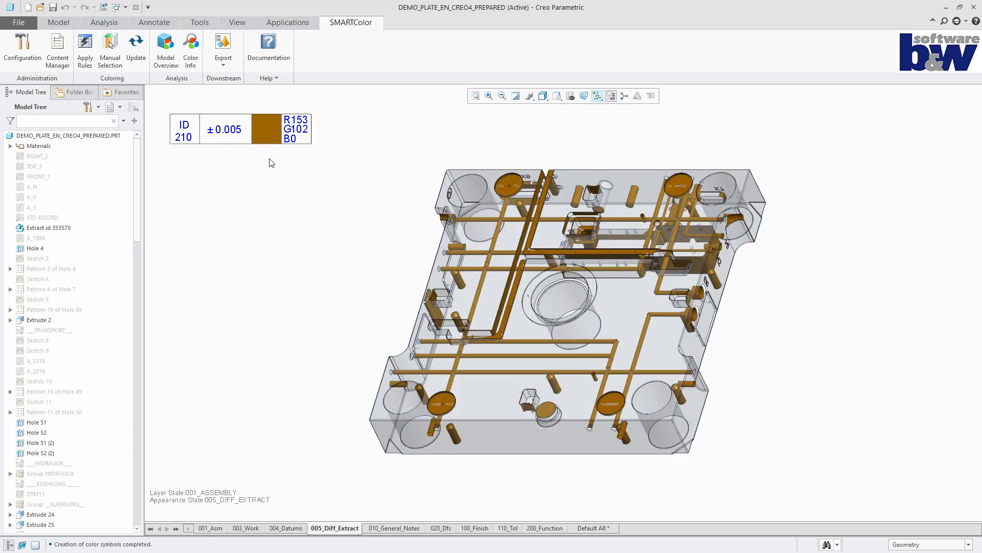
- Check the 100_Finish and 110_Tol legends, return to 200_Function, and reopen Model Overview
click(474, 528)
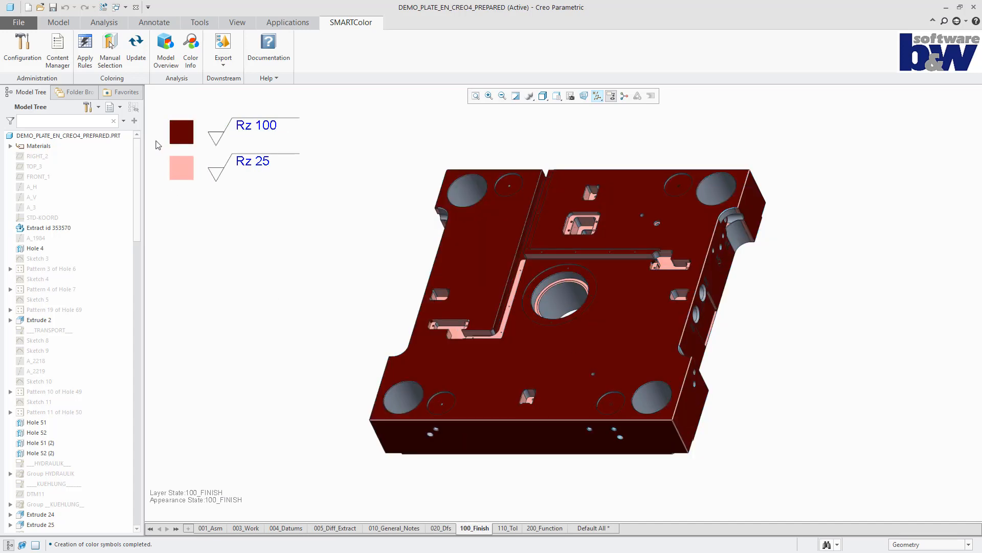
click(507, 527)
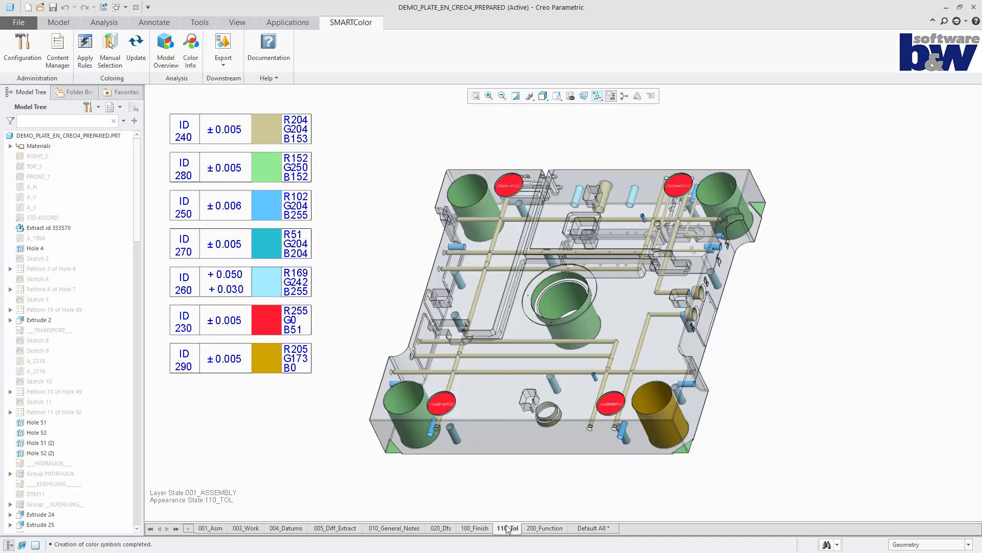
click(240, 129)
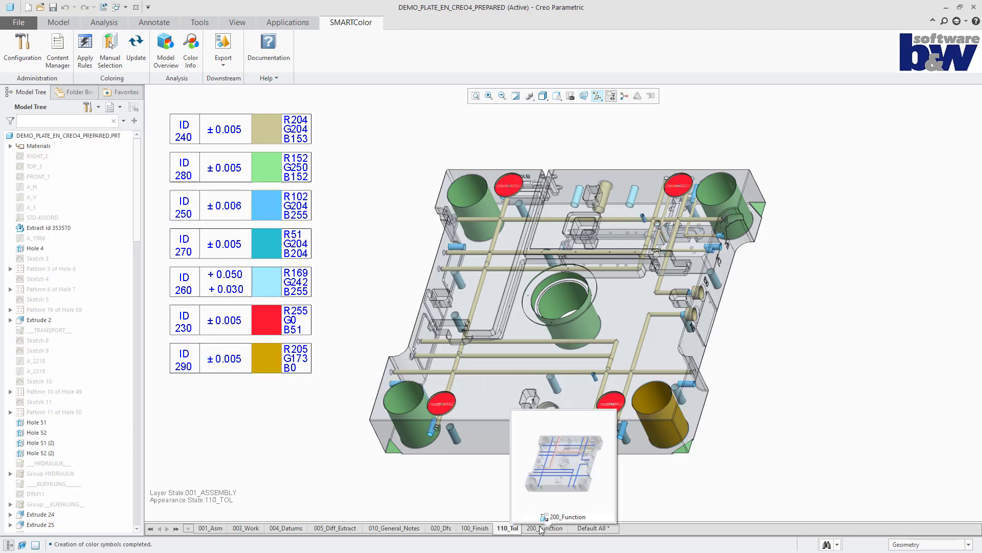
click(543, 528)
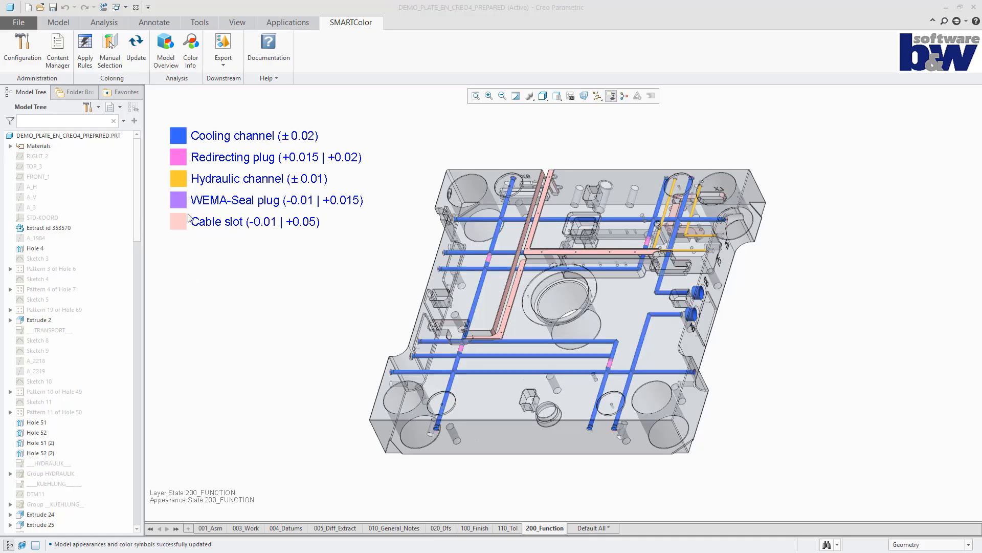
click(165, 50)
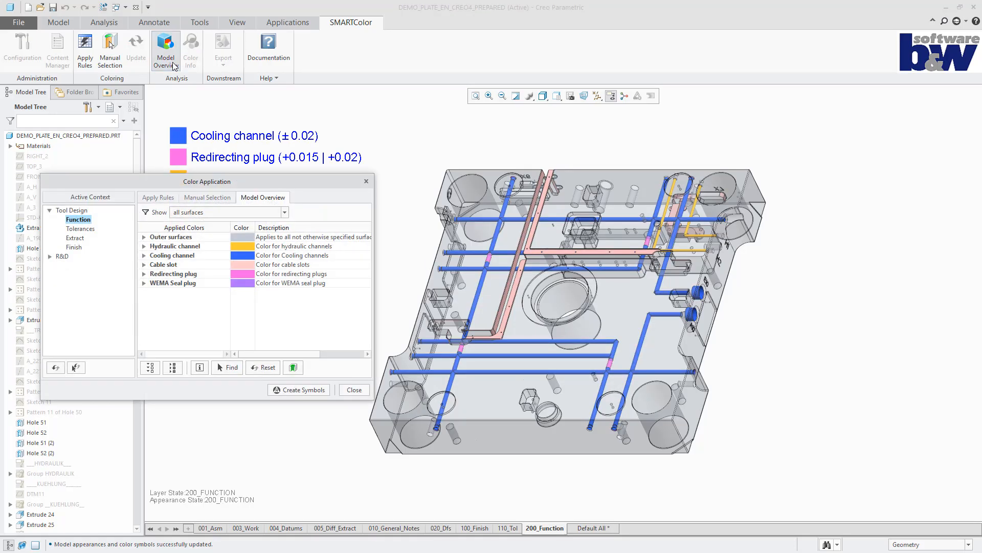
- Apply the Tolerances colouring rules and create colour symbol legends
click(80, 228)
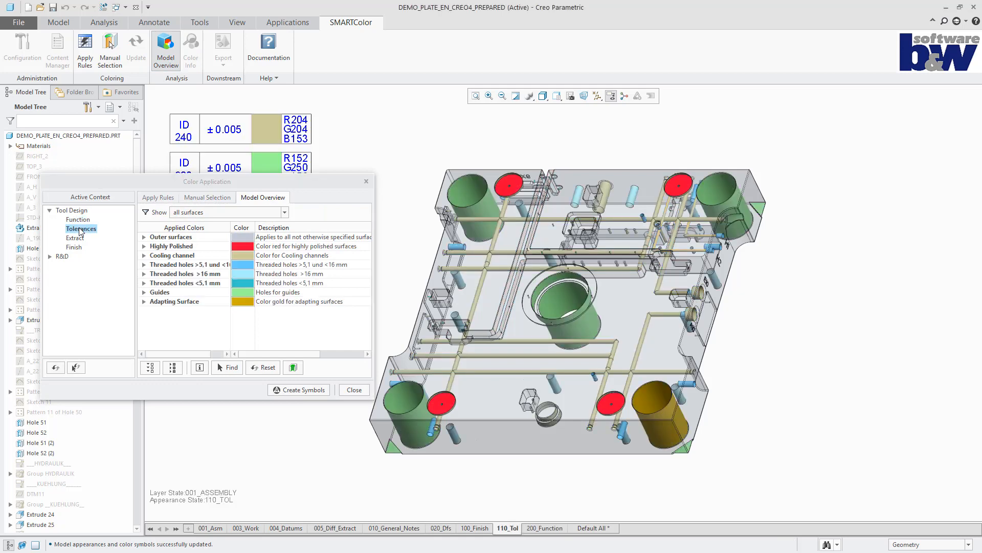
click(284, 212)
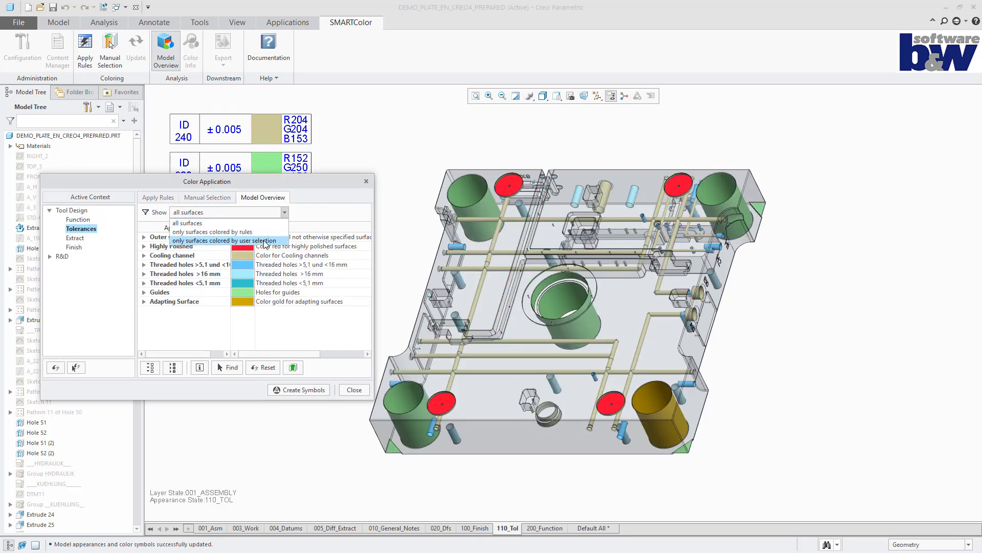
click(225, 240)
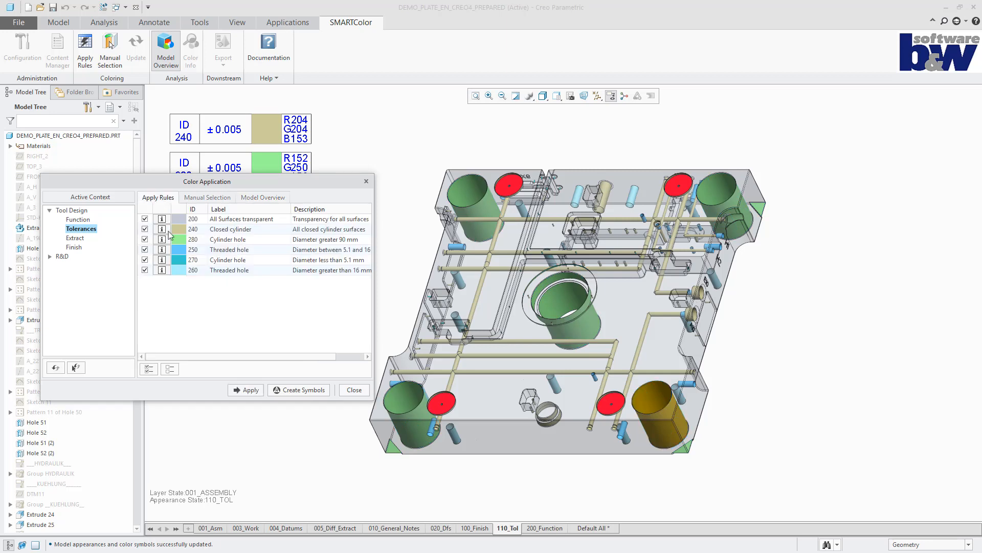
click(249, 390)
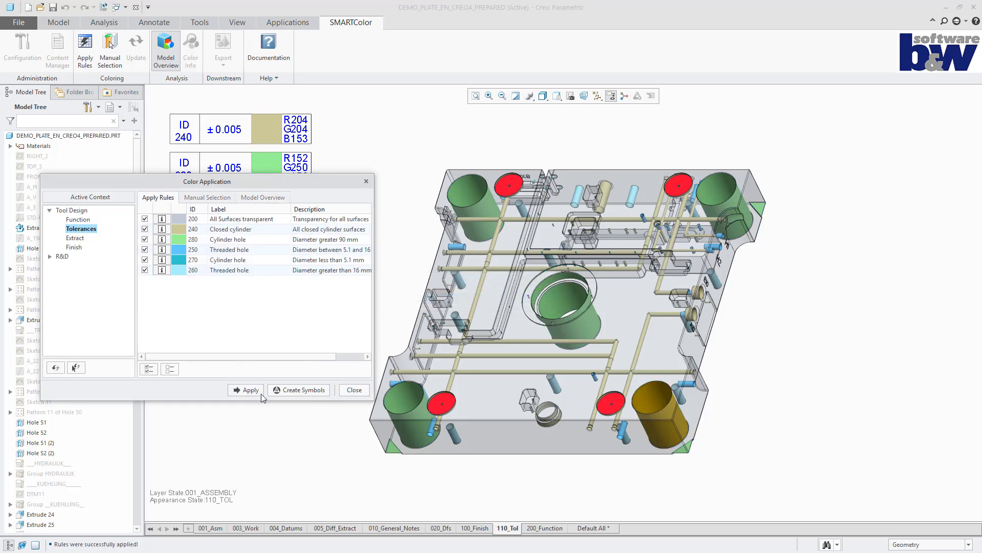
click(263, 196)
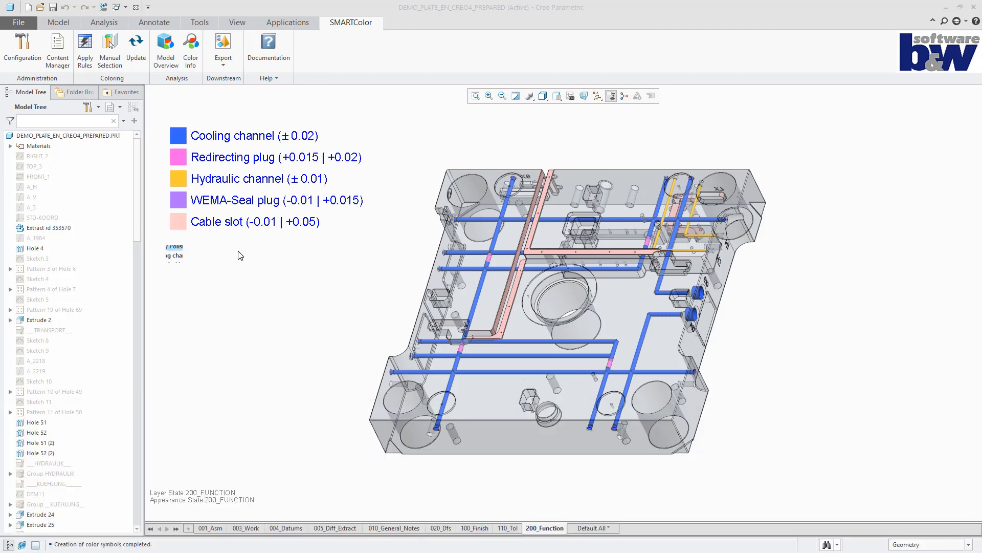
- Check the Tolerances overview, then update colouring to a six-symbol tolerance legend
click(165, 47)
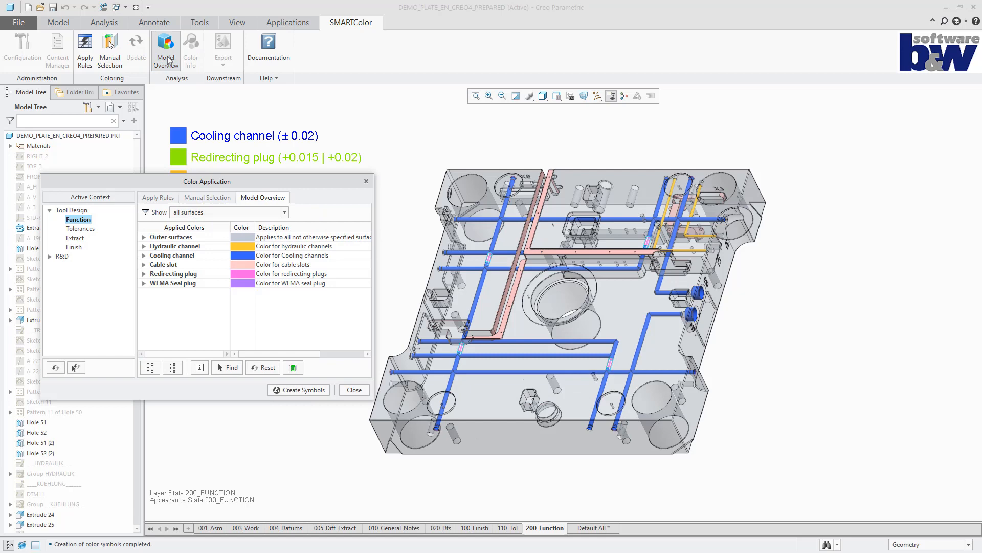
click(80, 228)
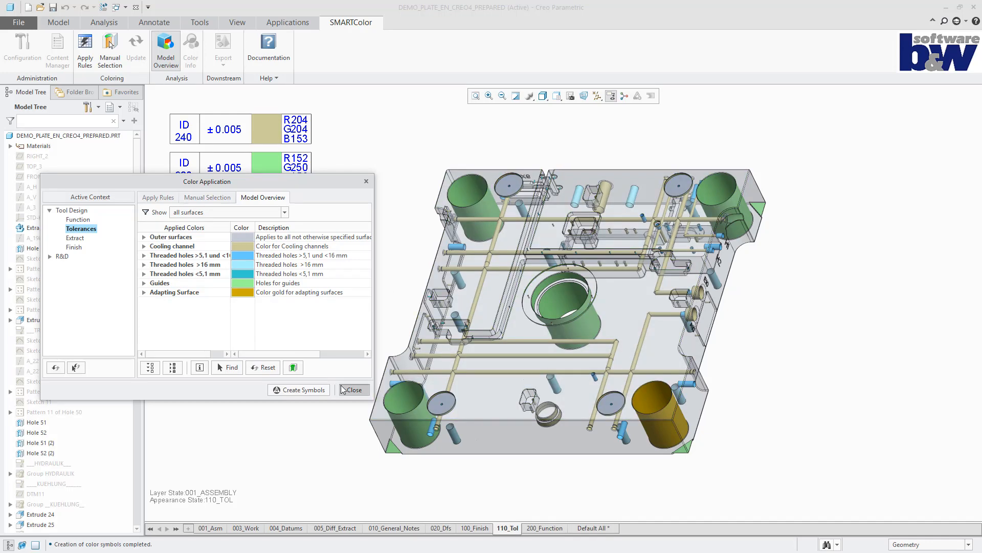
click(352, 389)
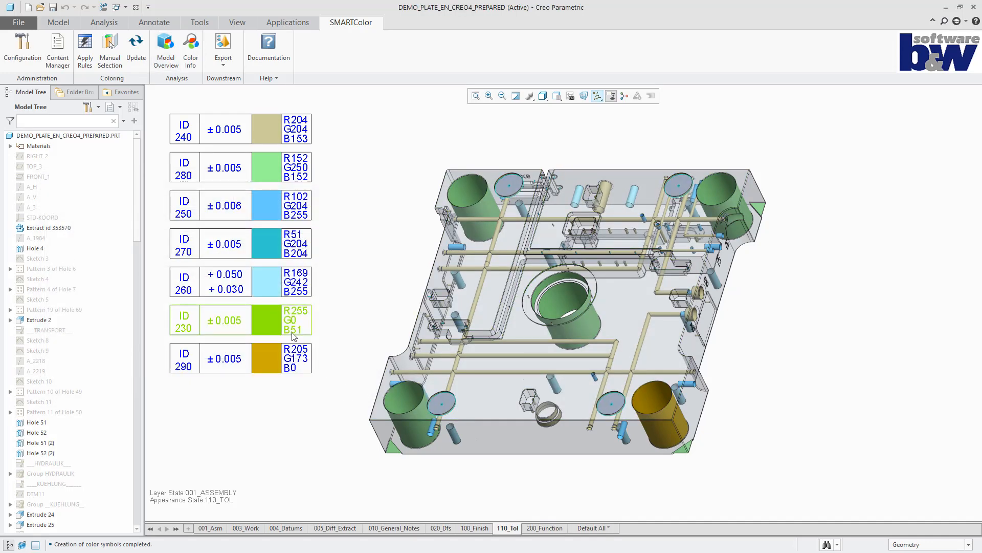
click(135, 47)
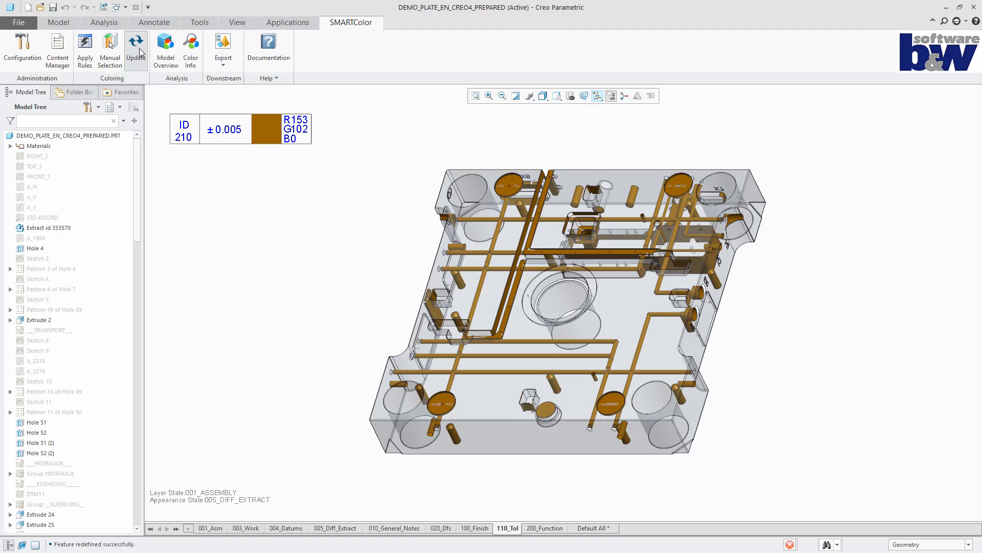
click(136, 47)
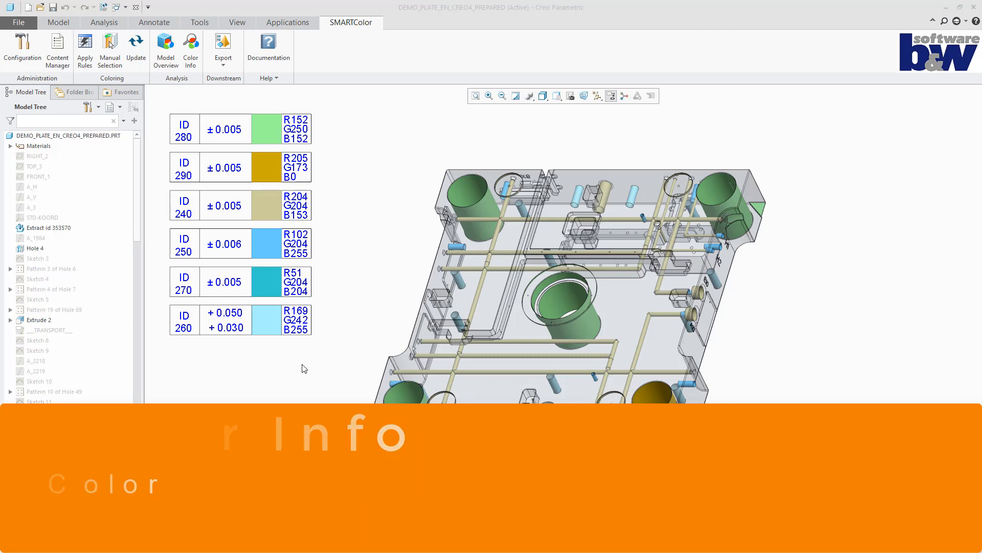
- Inspect colour info of the green guide cylinder and gold adapting surface, then show 200_Function
click(190, 49)
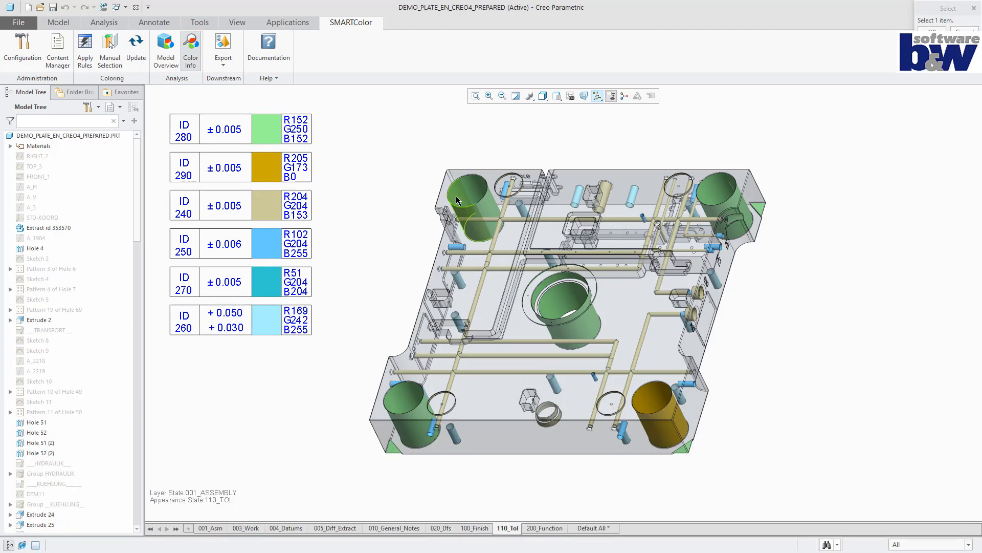
click(472, 207)
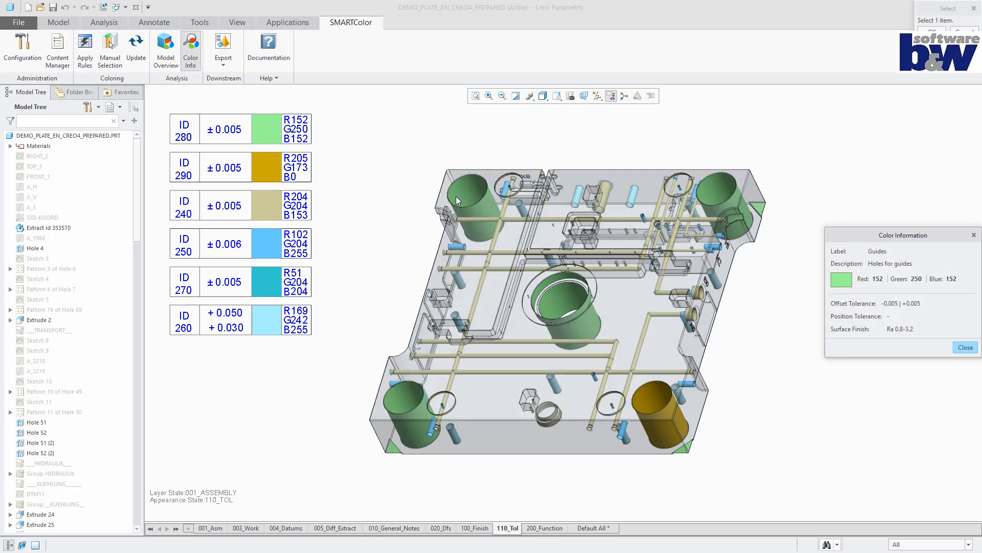
click(654, 399)
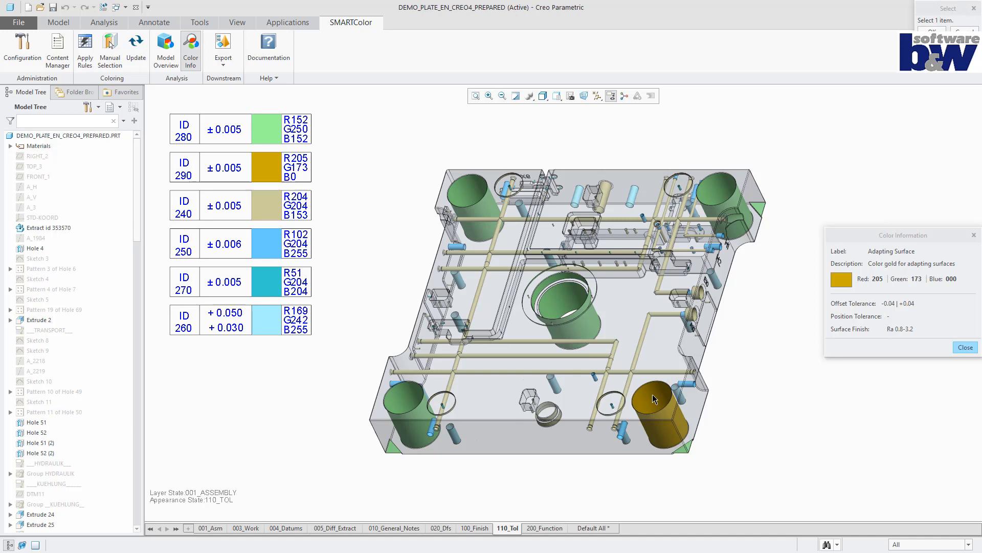
click(544, 528)
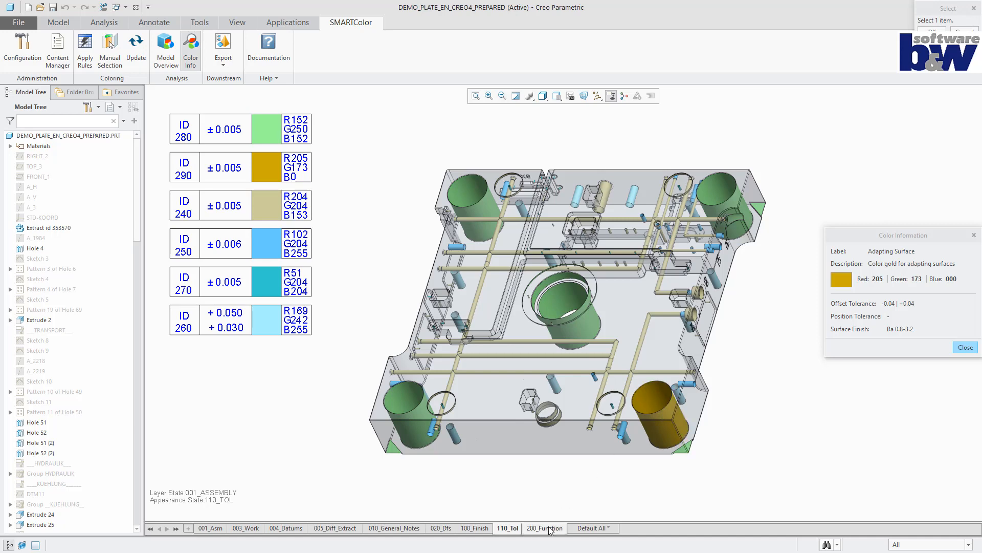
click(544, 528)
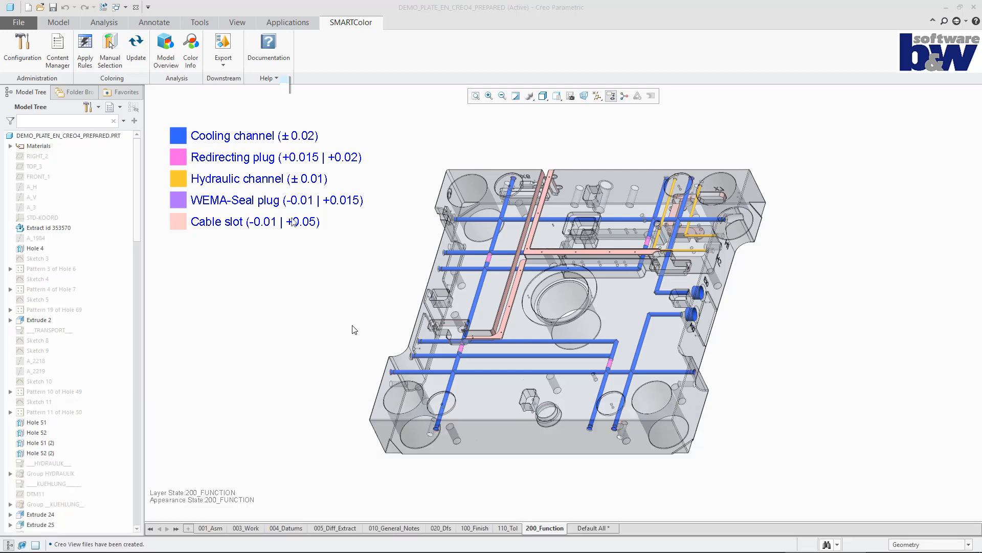
- Export the plate with symbols to Creo View as cv.pvz
click(223, 49)
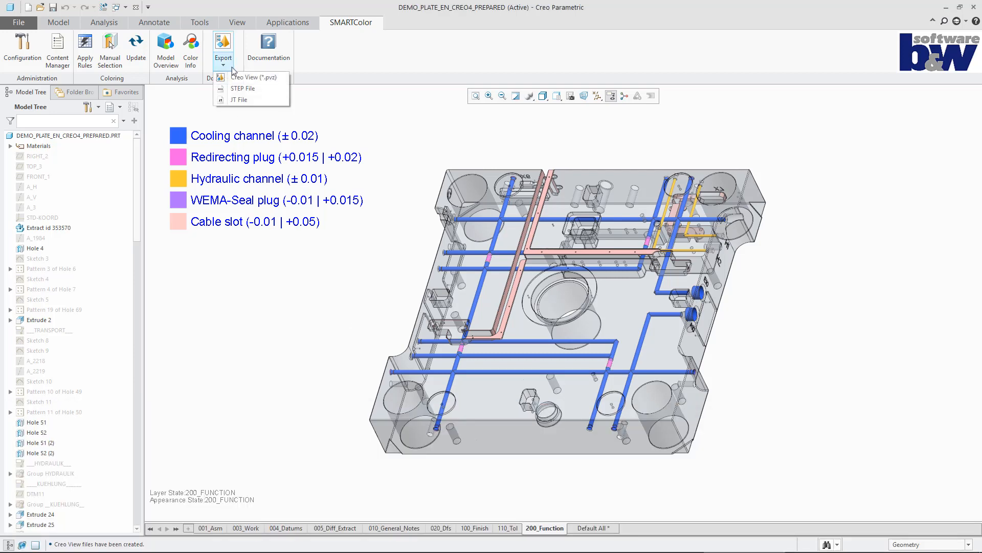
mouse_move(252, 77)
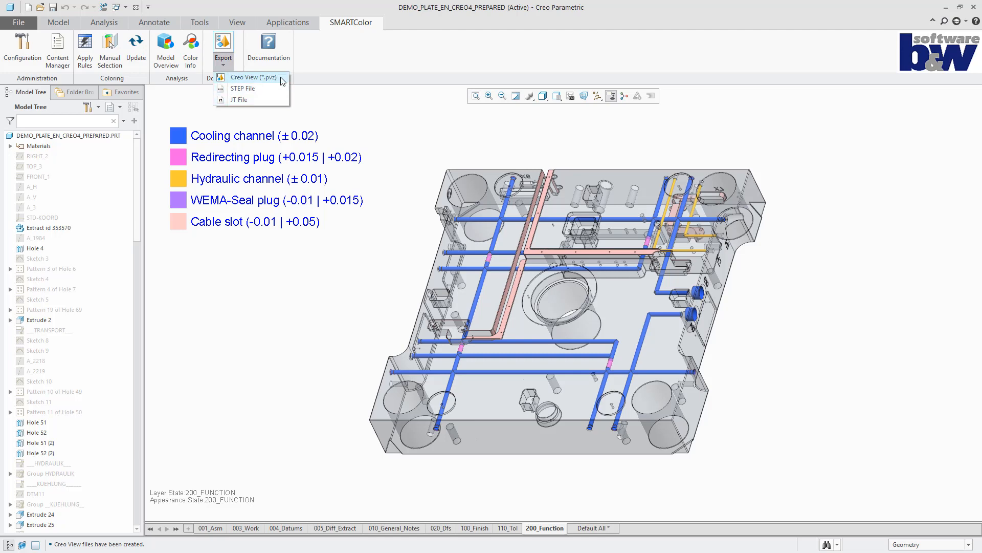
click(252, 78)
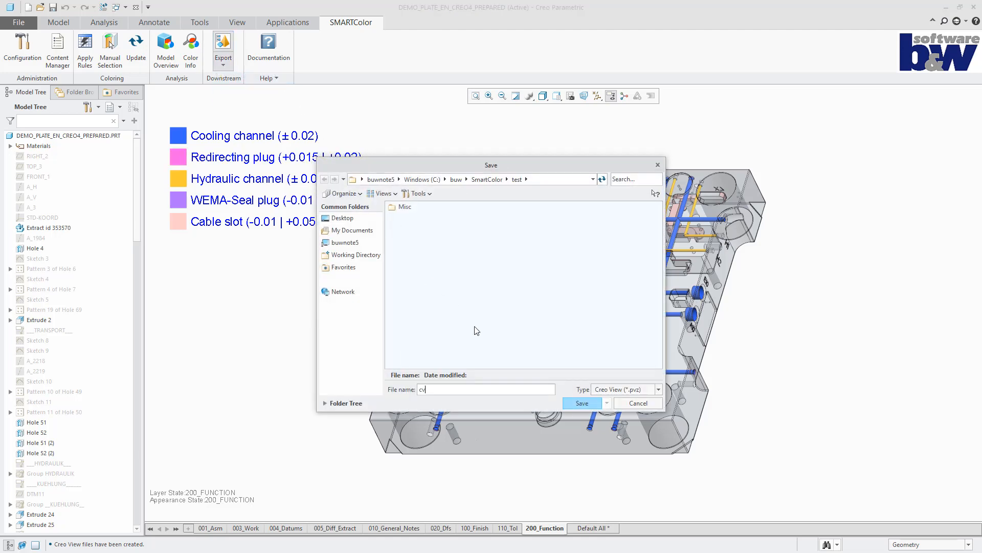
click(581, 403)
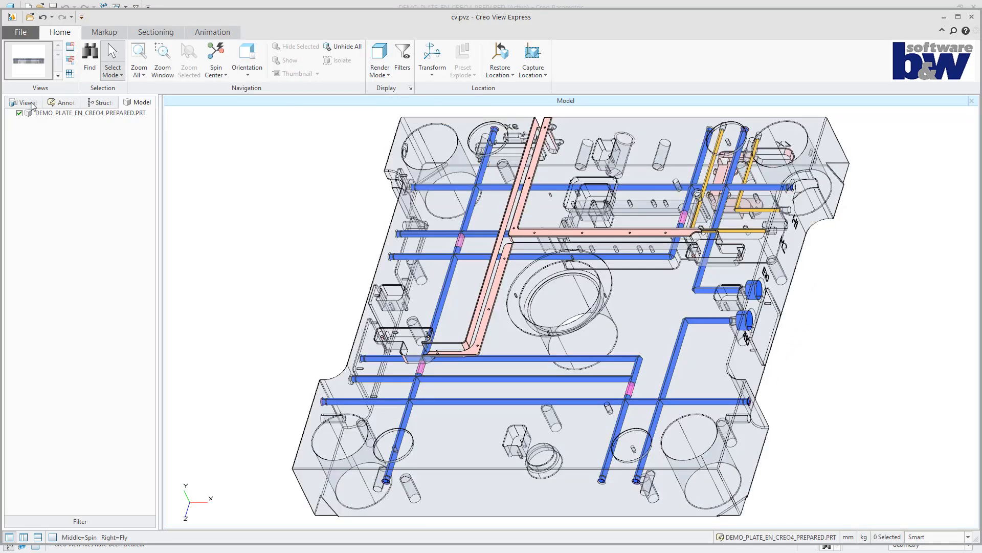
- Show the saved views, open 100_FINISH, and highlight then clear the Rz 25 surfaces
click(51, 181)
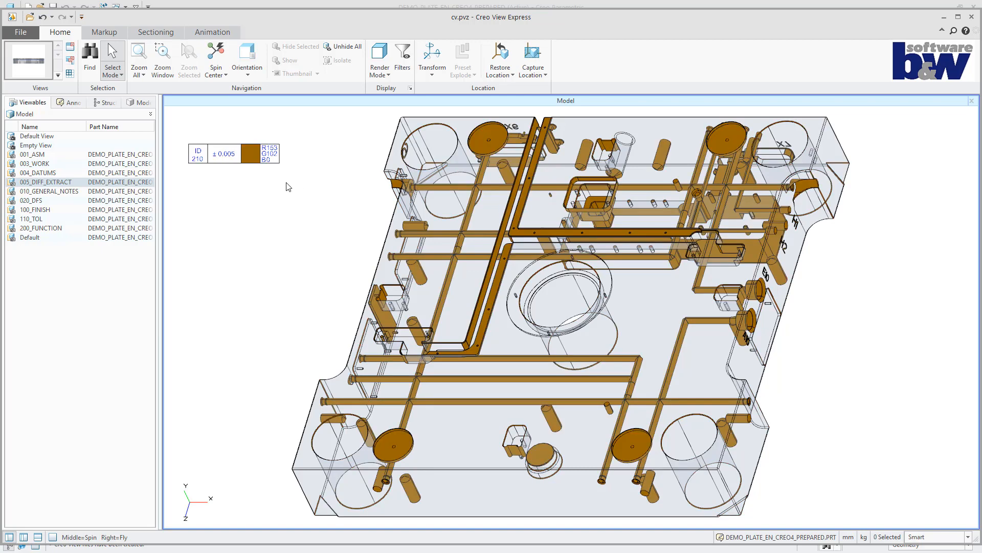
click(36, 209)
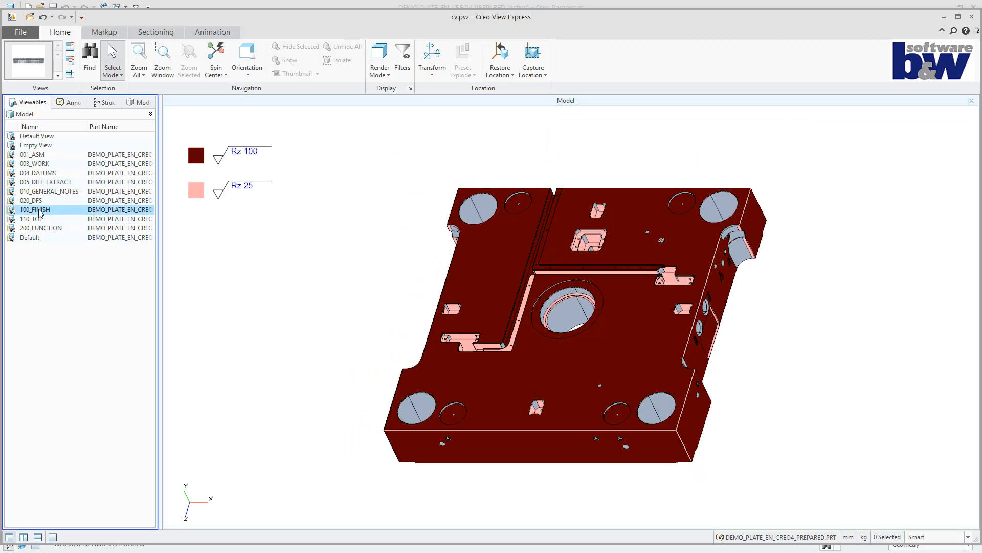
click(196, 190)
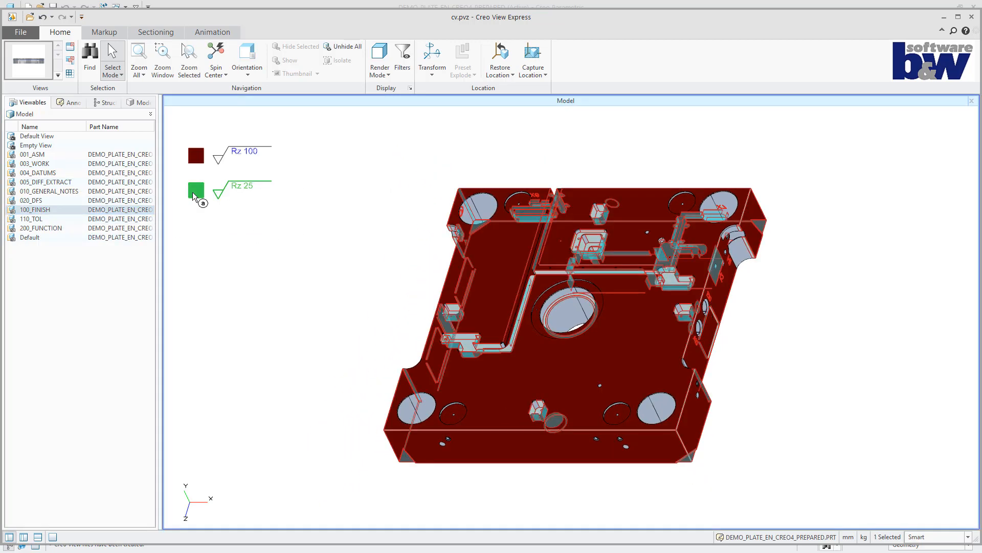
click(195, 191)
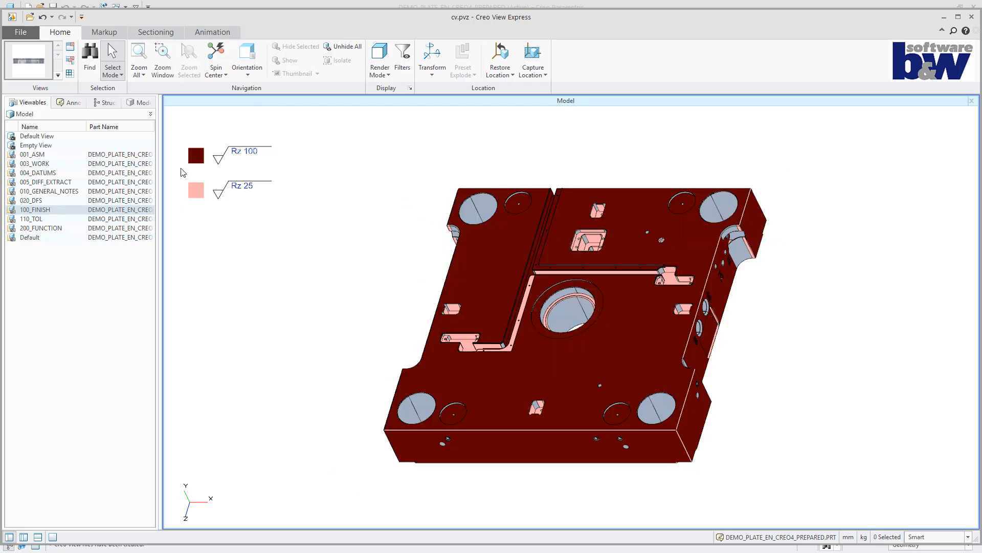
- Review the 110_TOL view with its ID 260 threaded holes, then 200_FUNCTION, and close Creo View
click(31, 219)
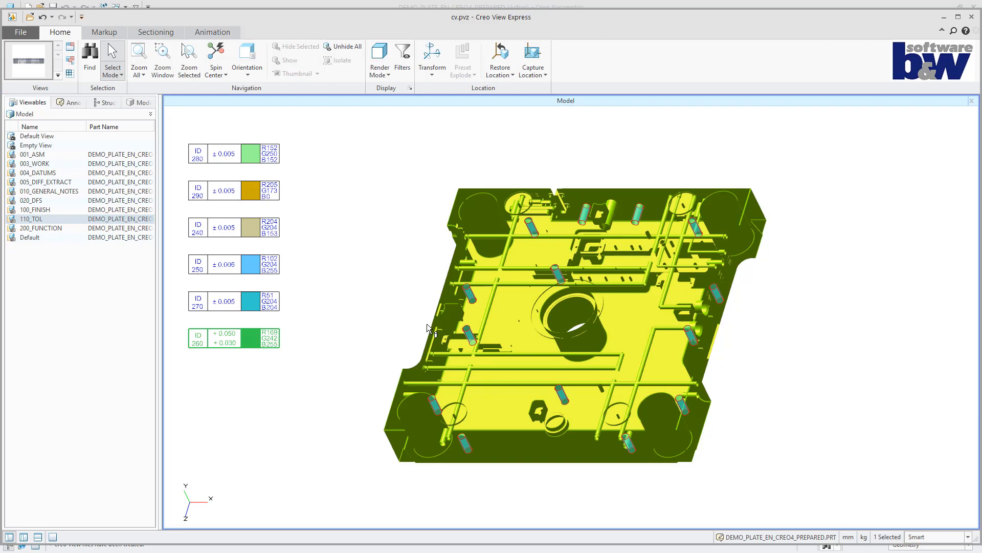
click(232, 264)
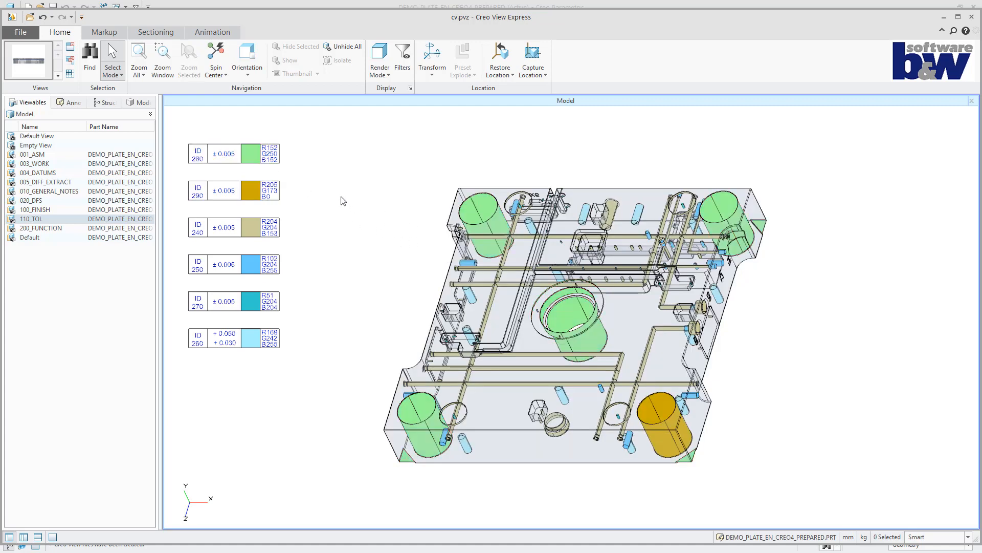
click(42, 228)
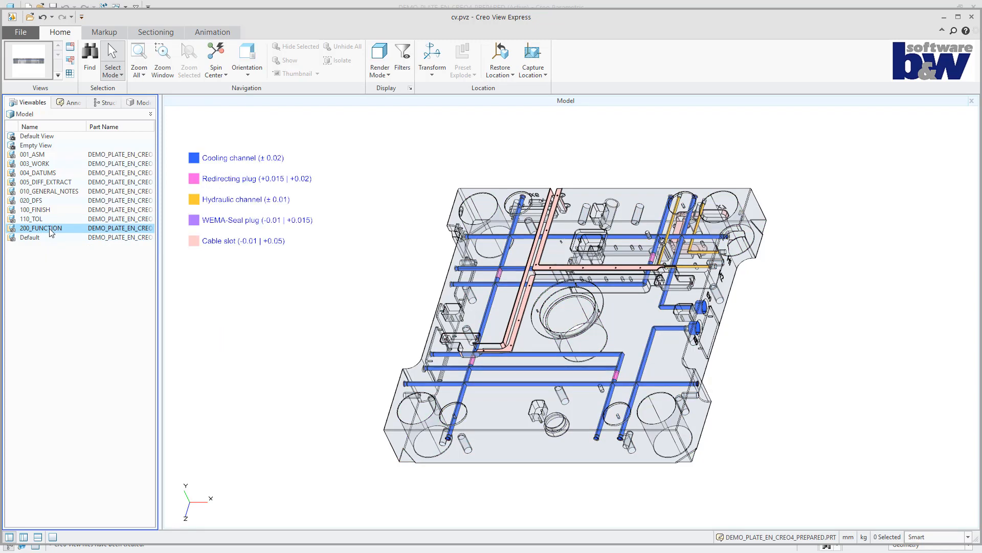
click(194, 157)
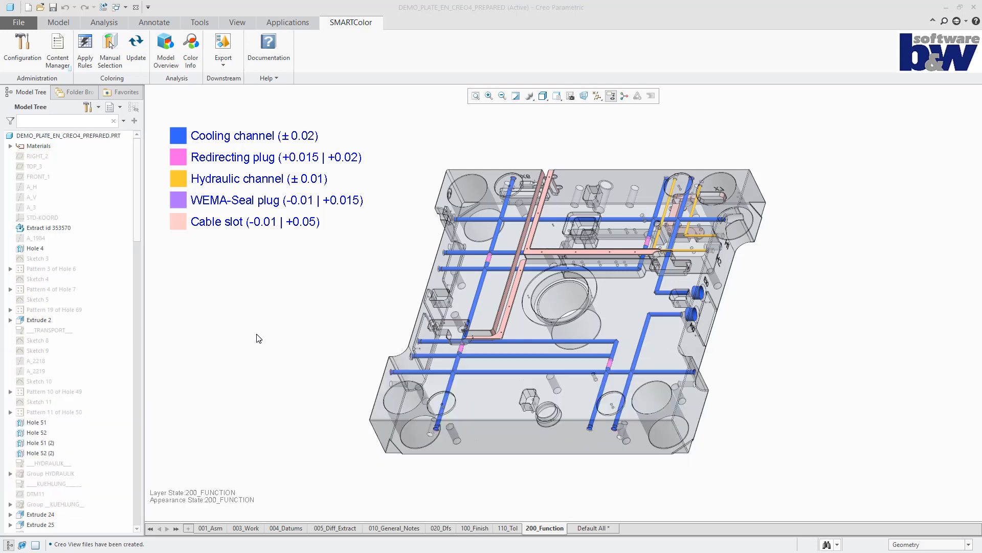
- Open SMARTColor's Content Manager showing the Master context with Tool Design and R&D branches
click(57, 49)
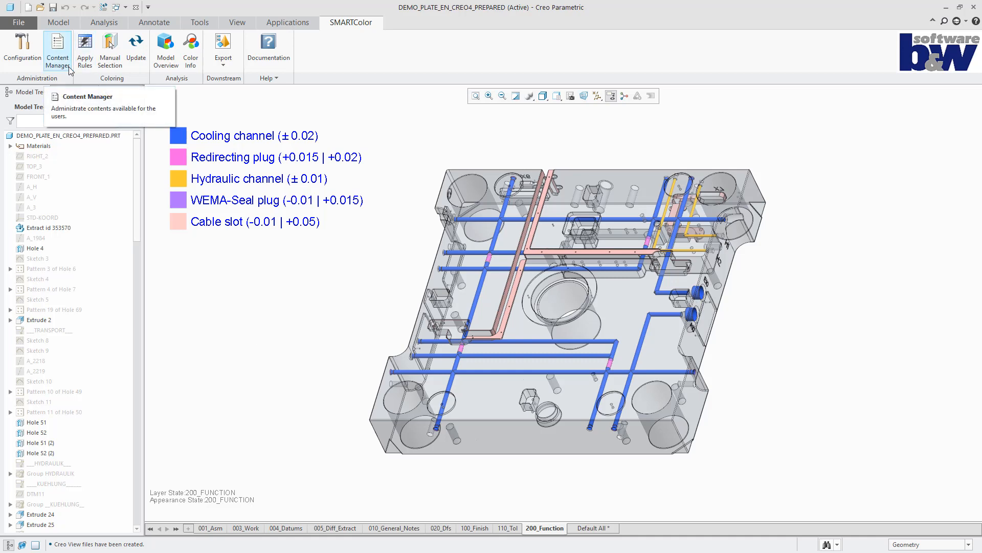
click(57, 47)
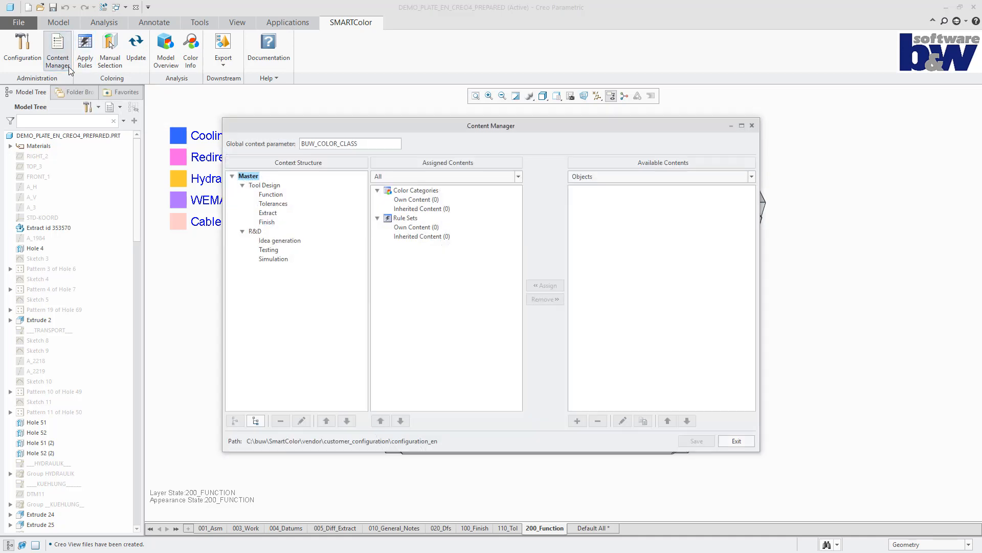